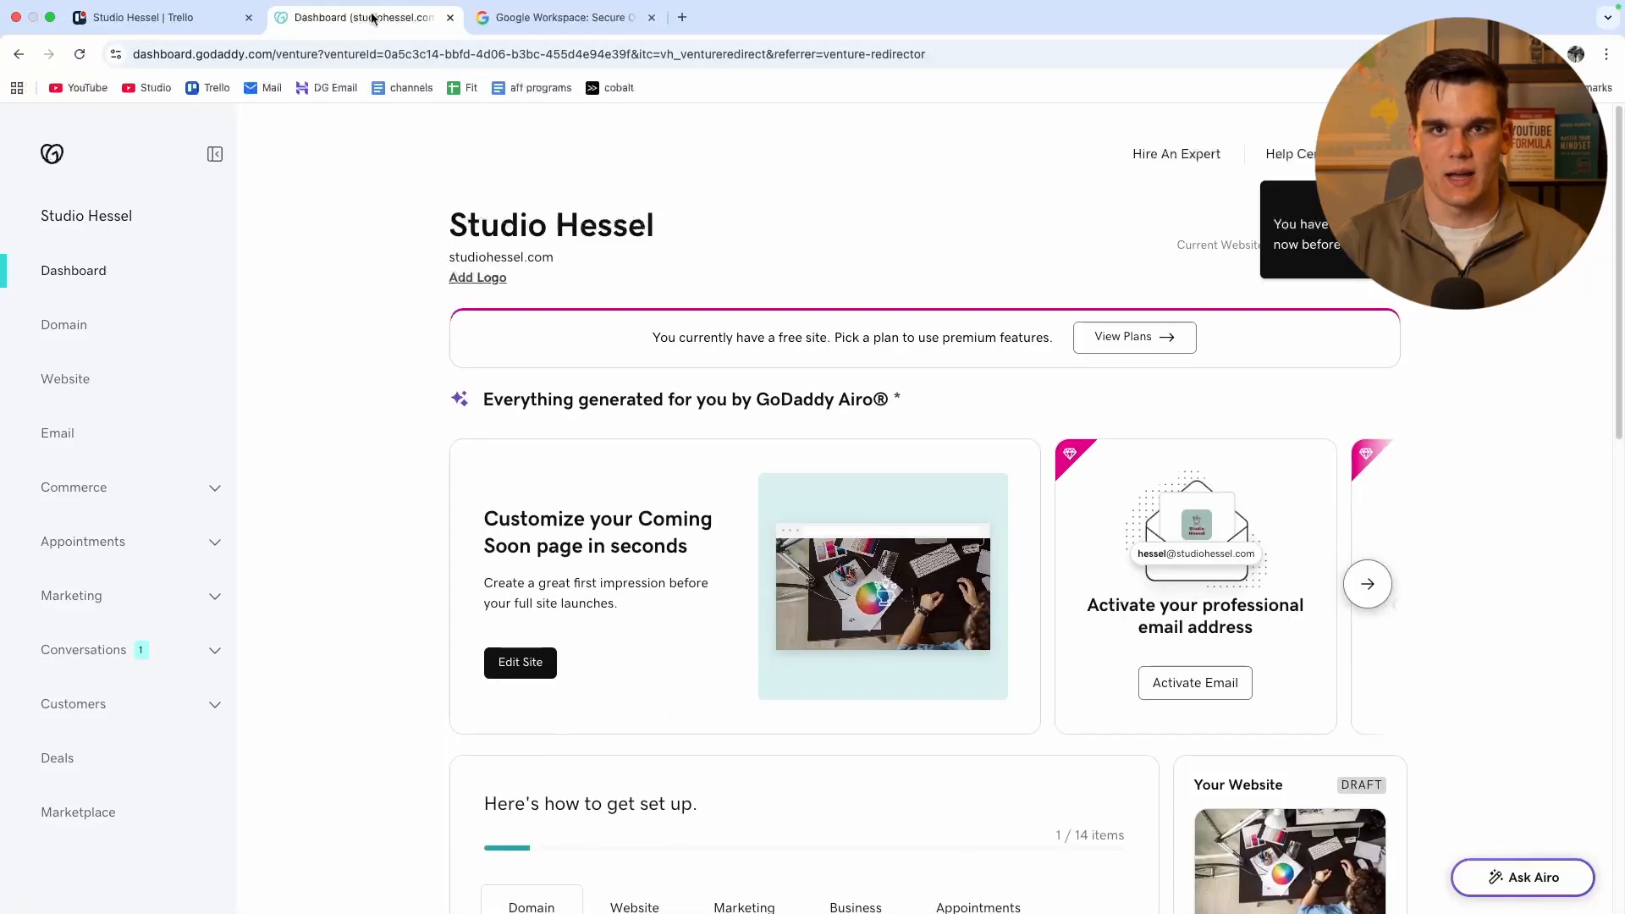
Step: Switch to the Google Workspace homepage tab showing the free-trial offer
{"action": "left_click", "coordinate": [564, 18]}
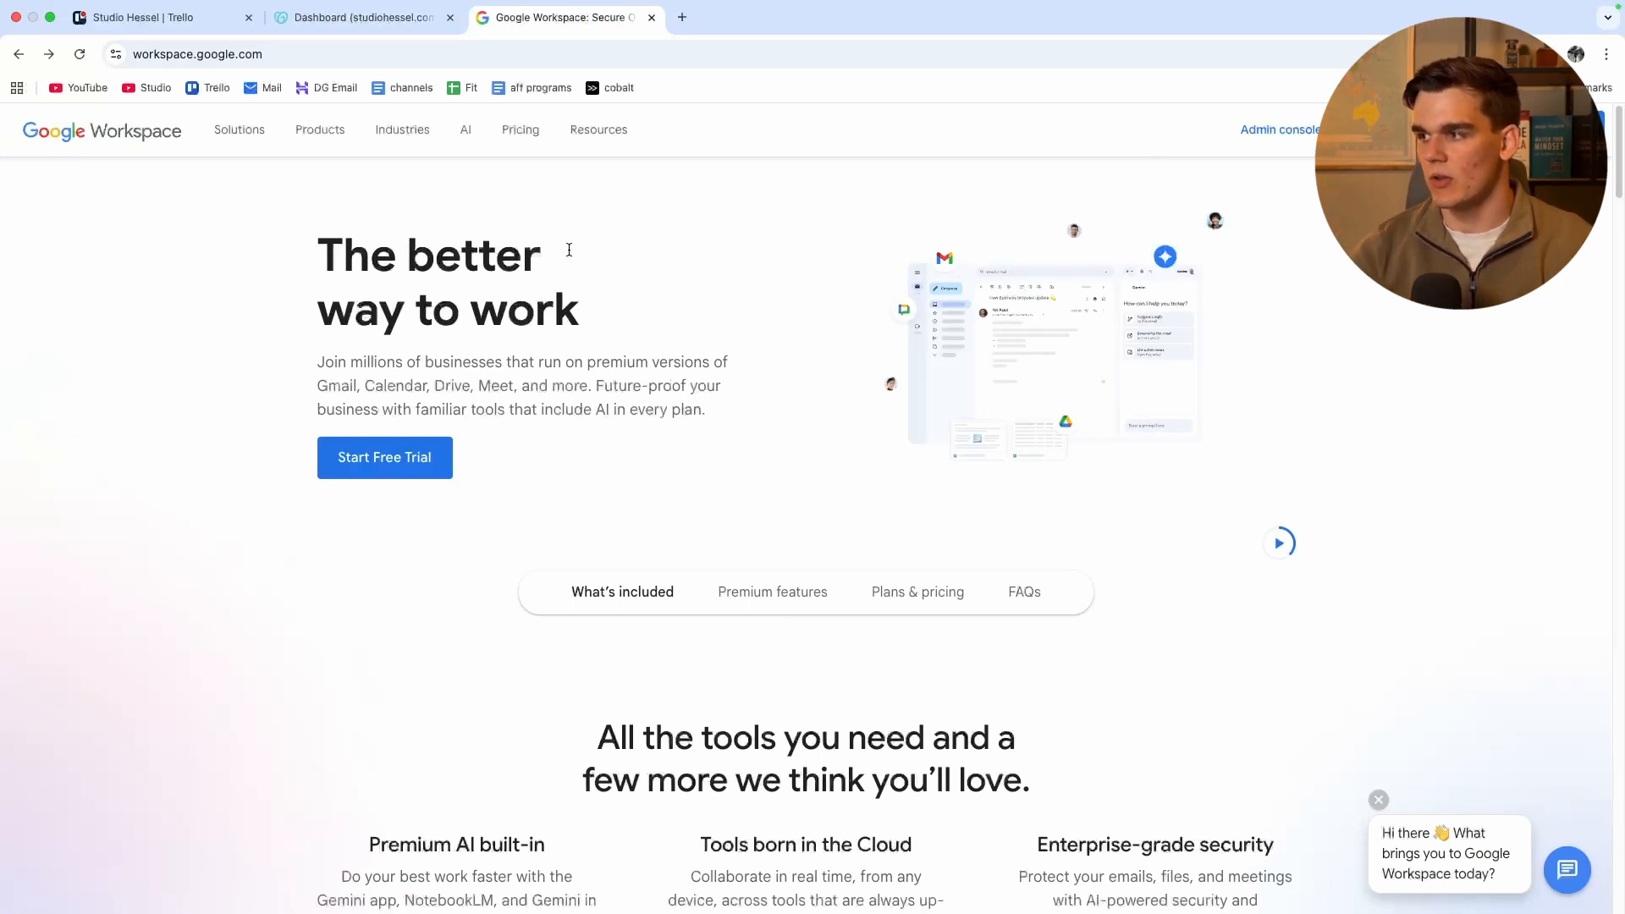
{"action": "mouse_move", "coordinate": [226, 302]}
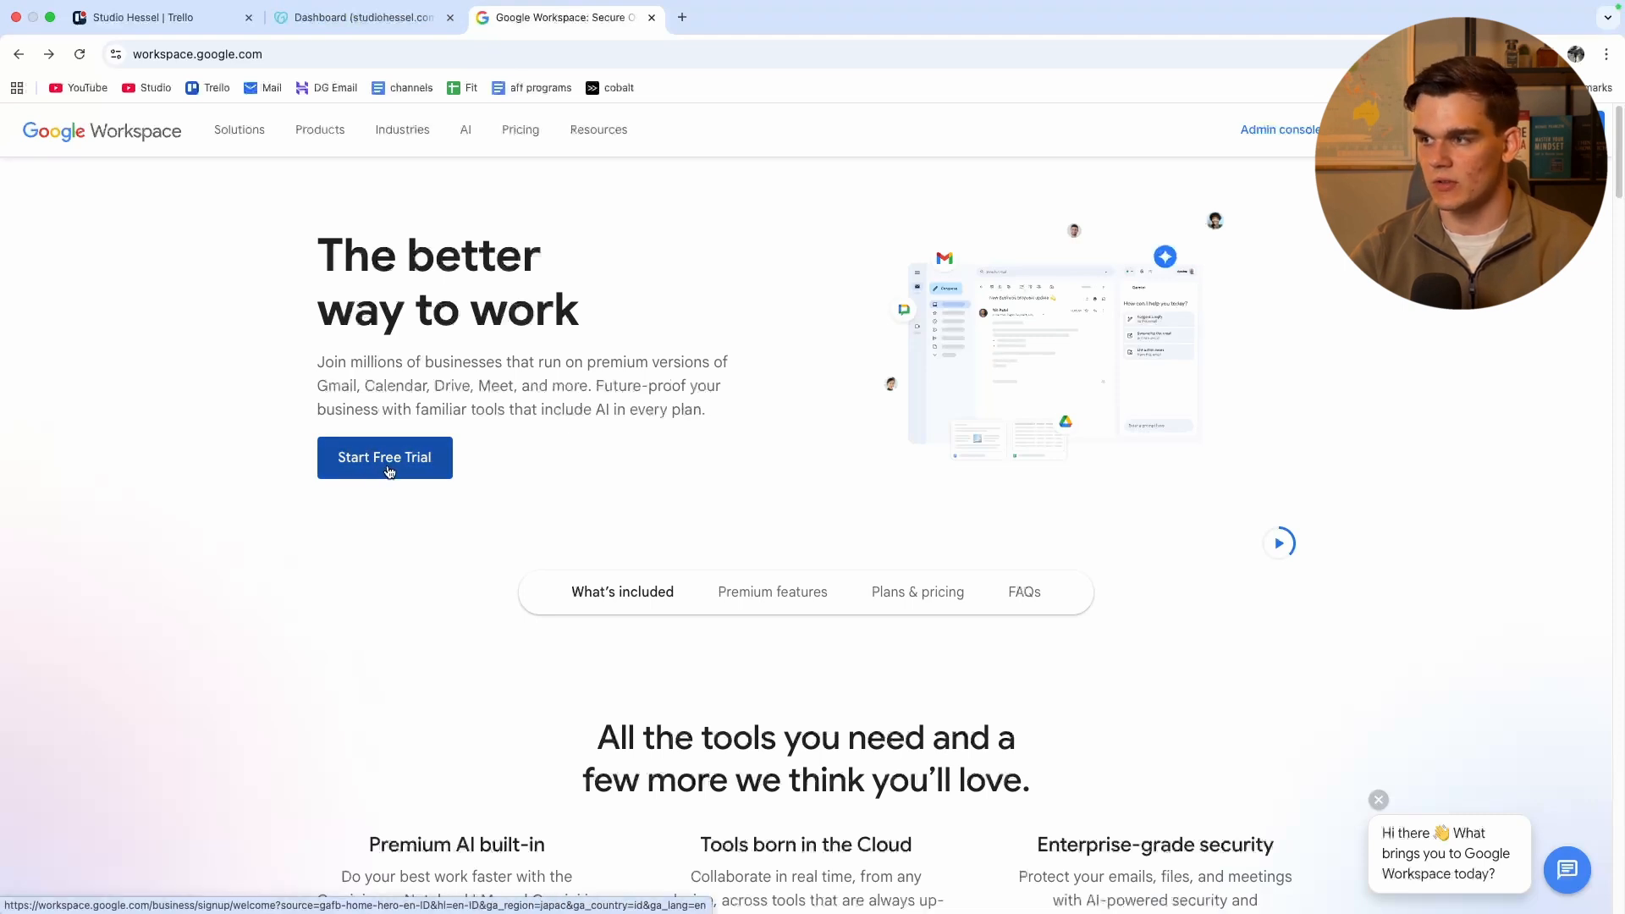
{"action": "mouse_move", "coordinate": [893, 437]}
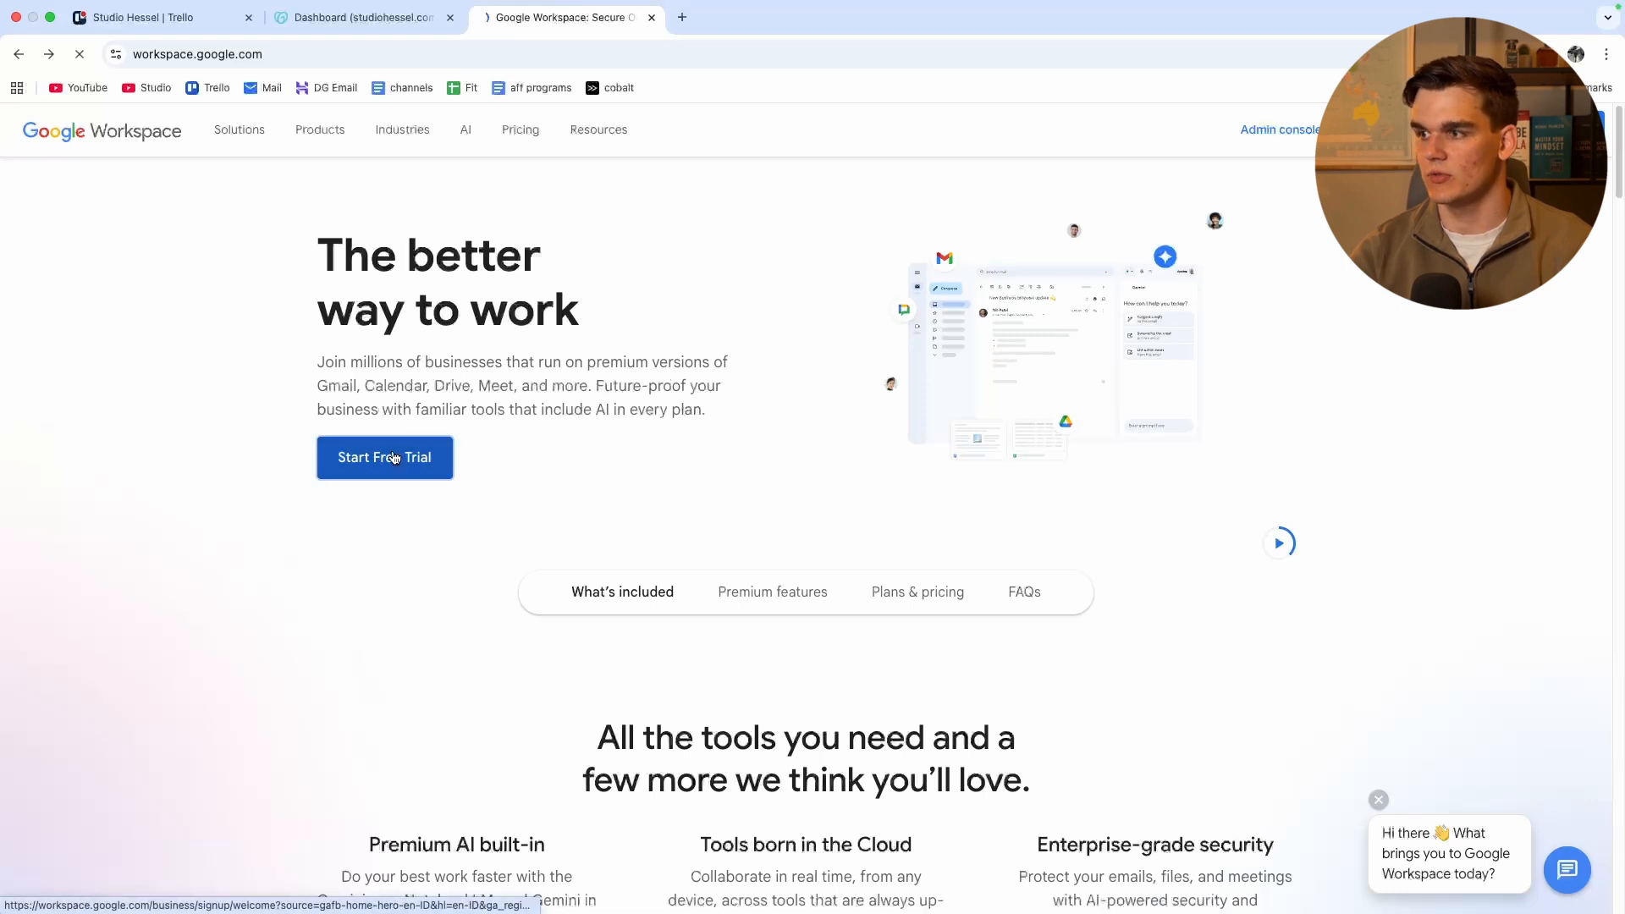
Step: Submit the business and contact details, then choose setup with an existing domain
{"action": "left_click", "coordinate": [385, 457]}
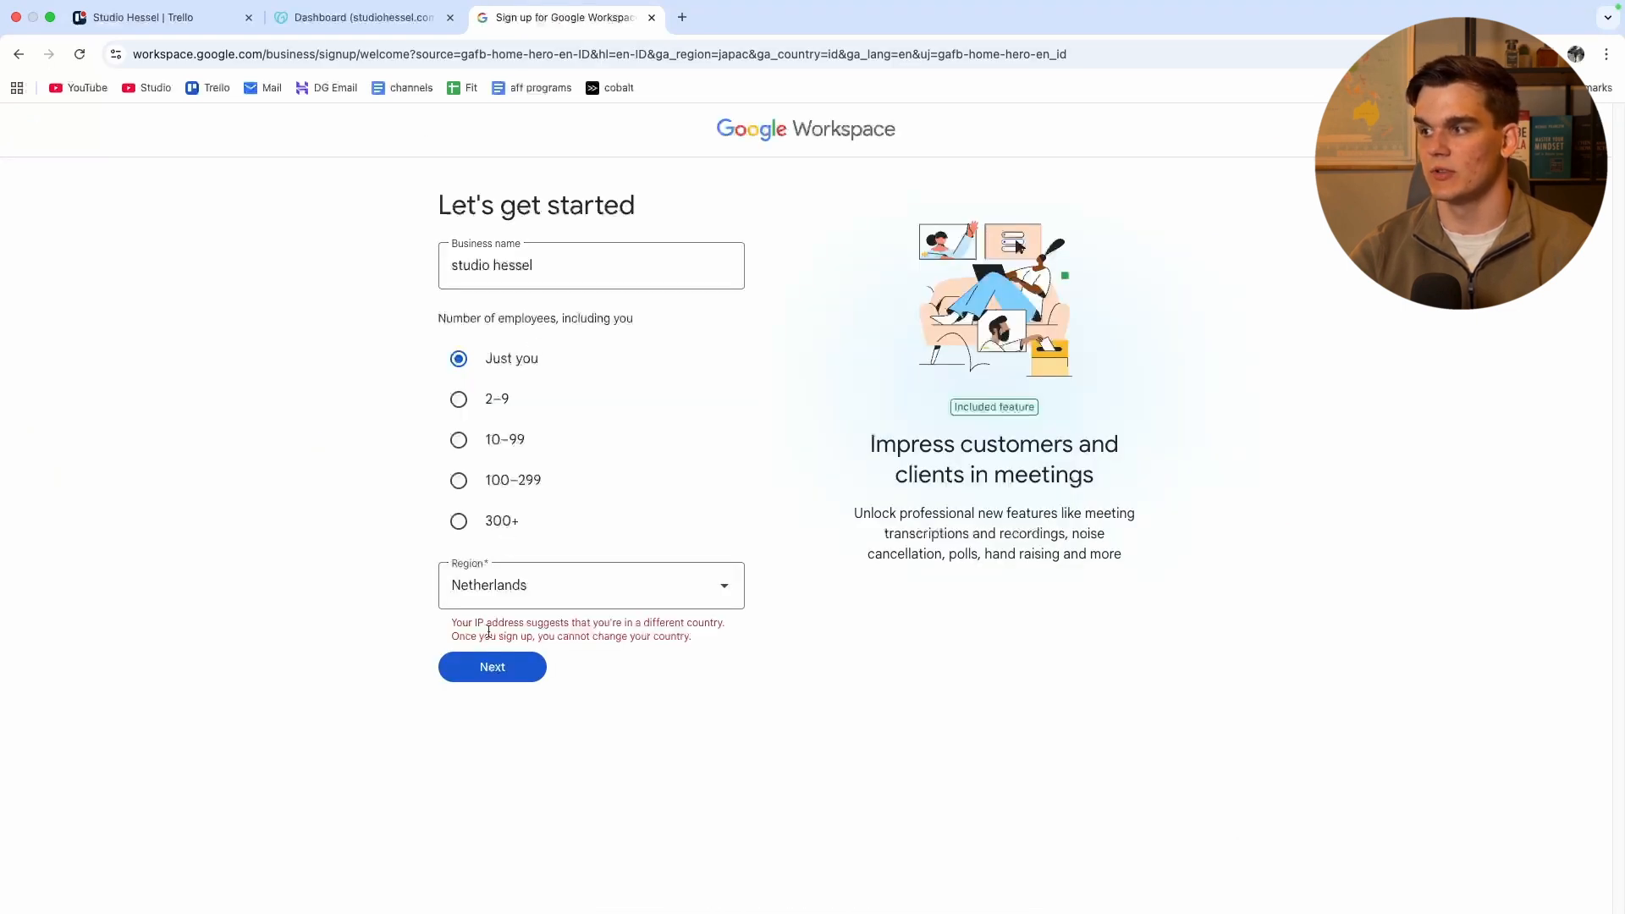
{"action": "left_click", "coordinate": [491, 667]}
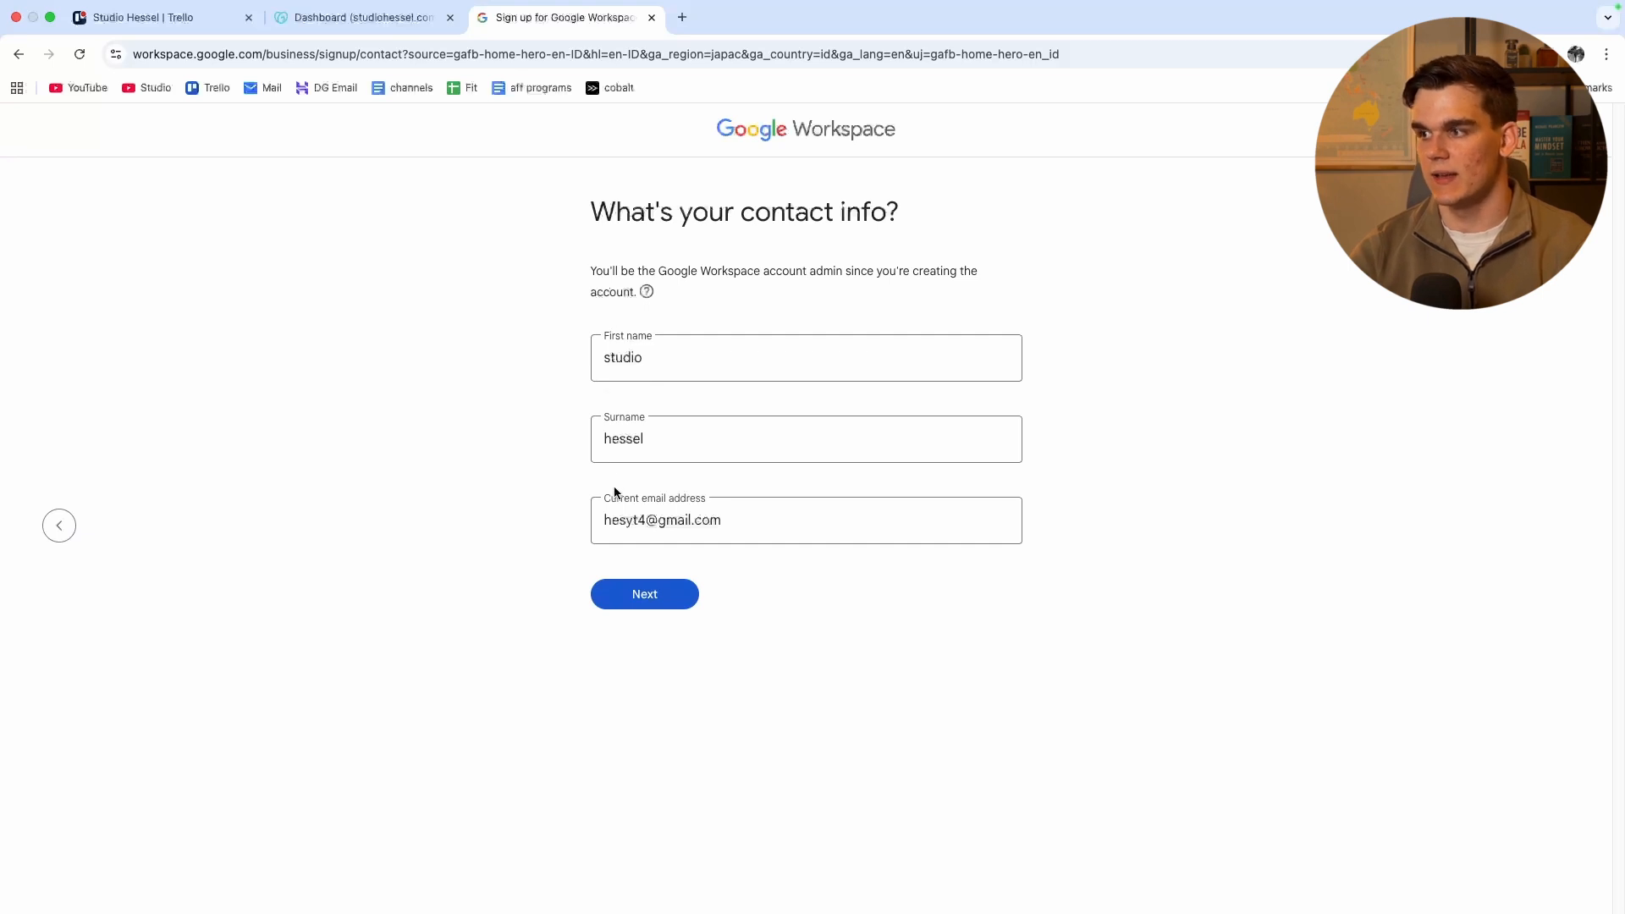
{"action": "left_click", "coordinate": [644, 594]}
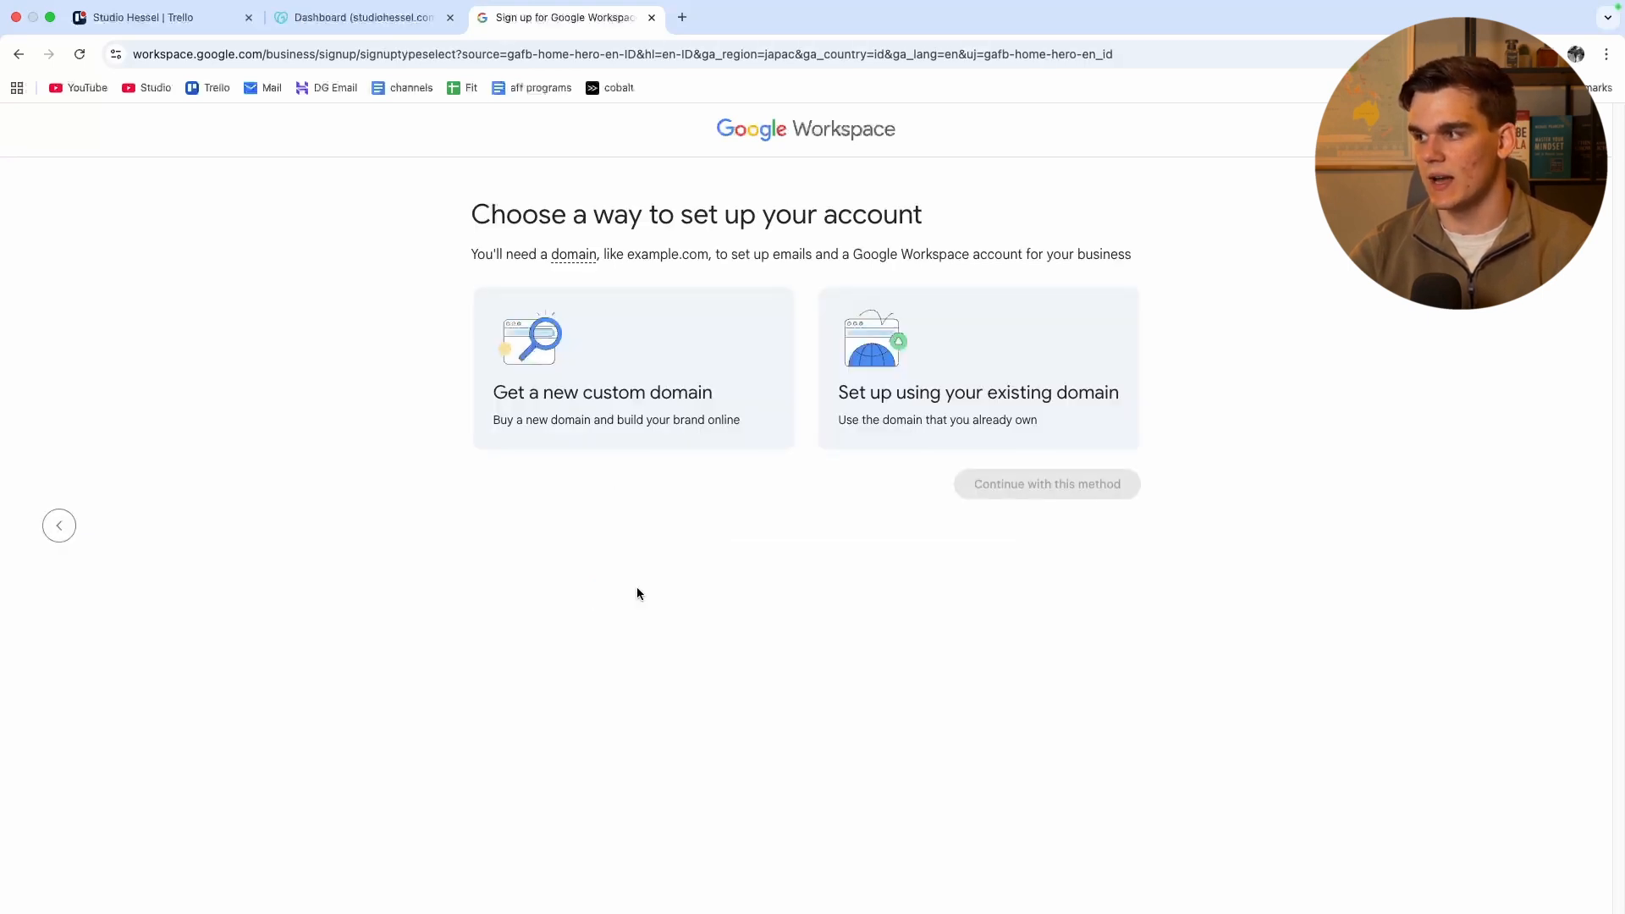
{"action": "mouse_move", "coordinate": [738, 577]}
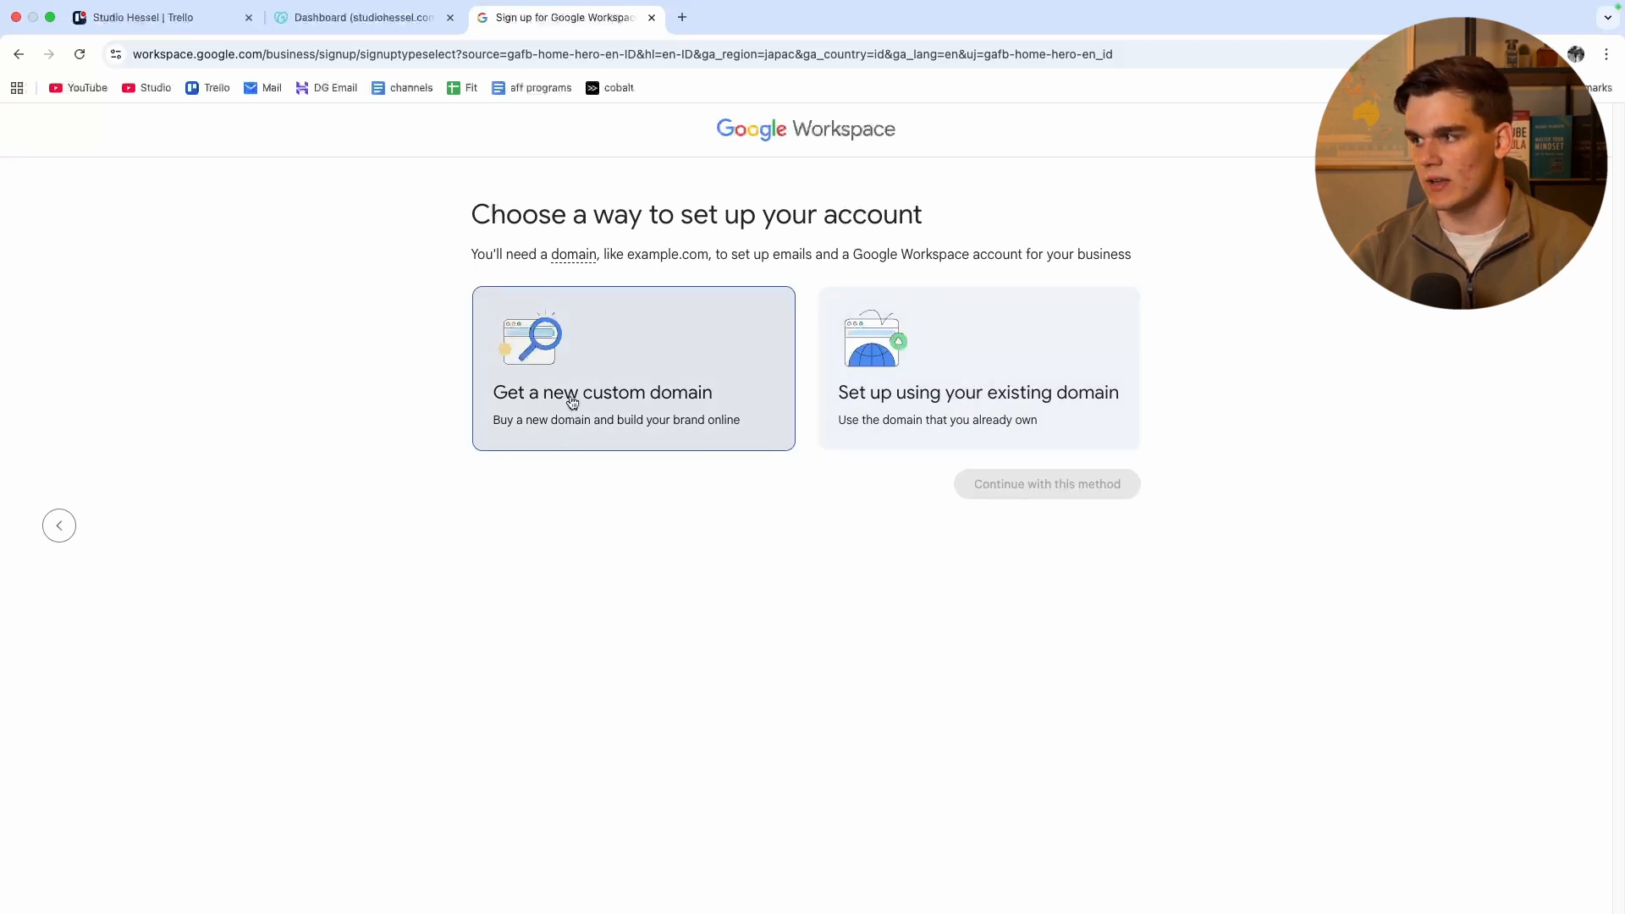
{"action": "left_click", "coordinate": [978, 391]}
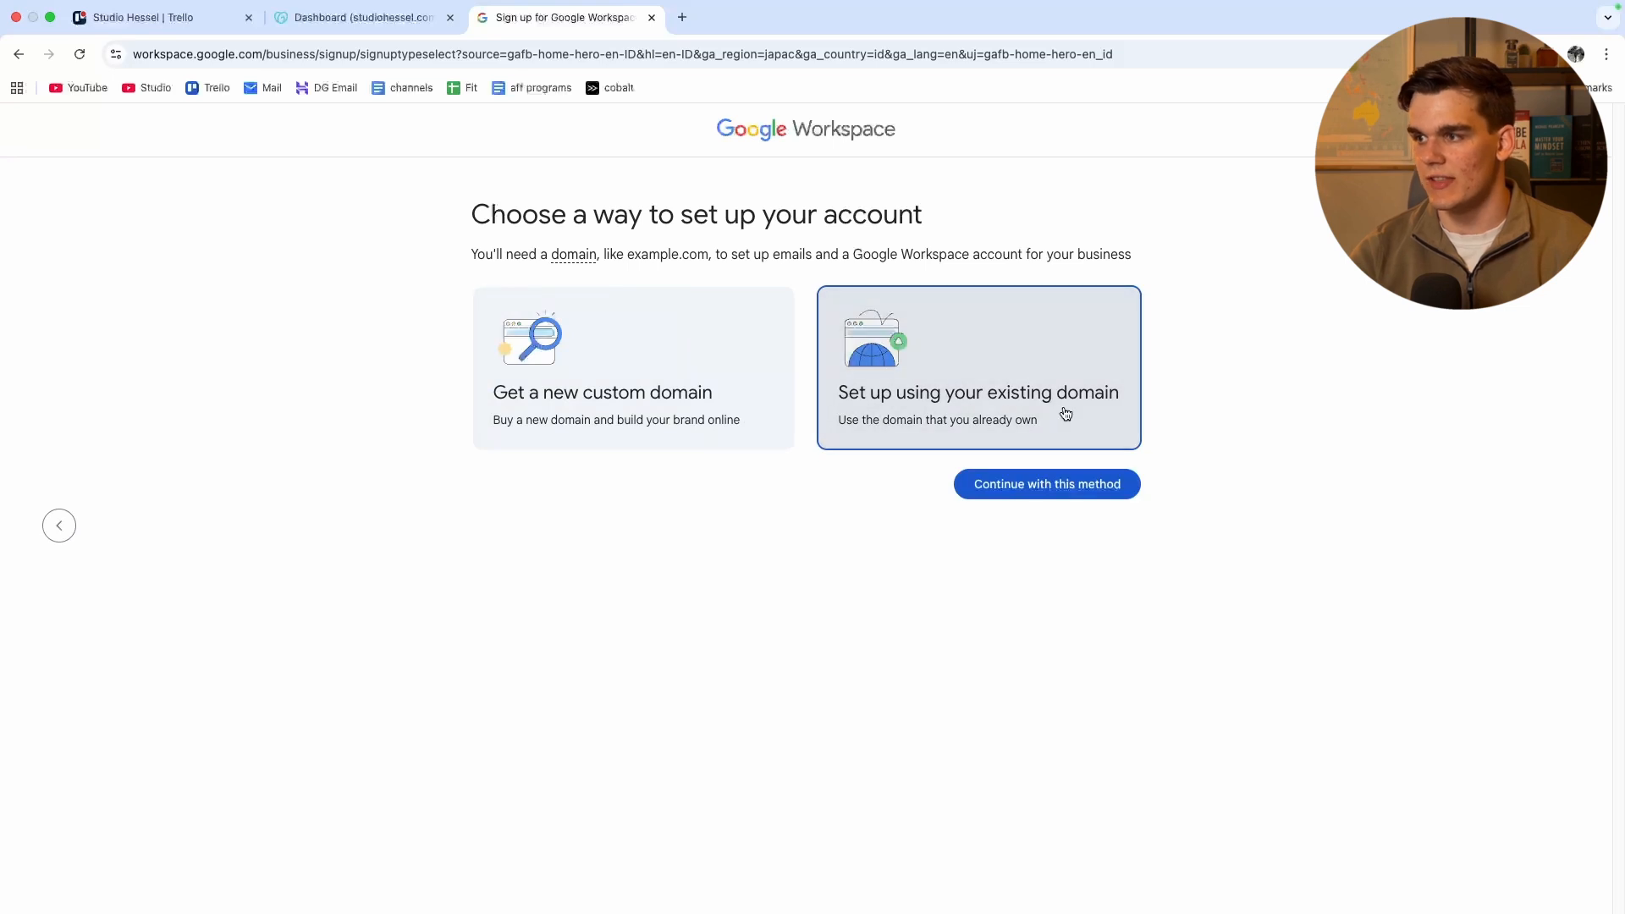
{"action": "left_click", "coordinate": [1047, 484]}
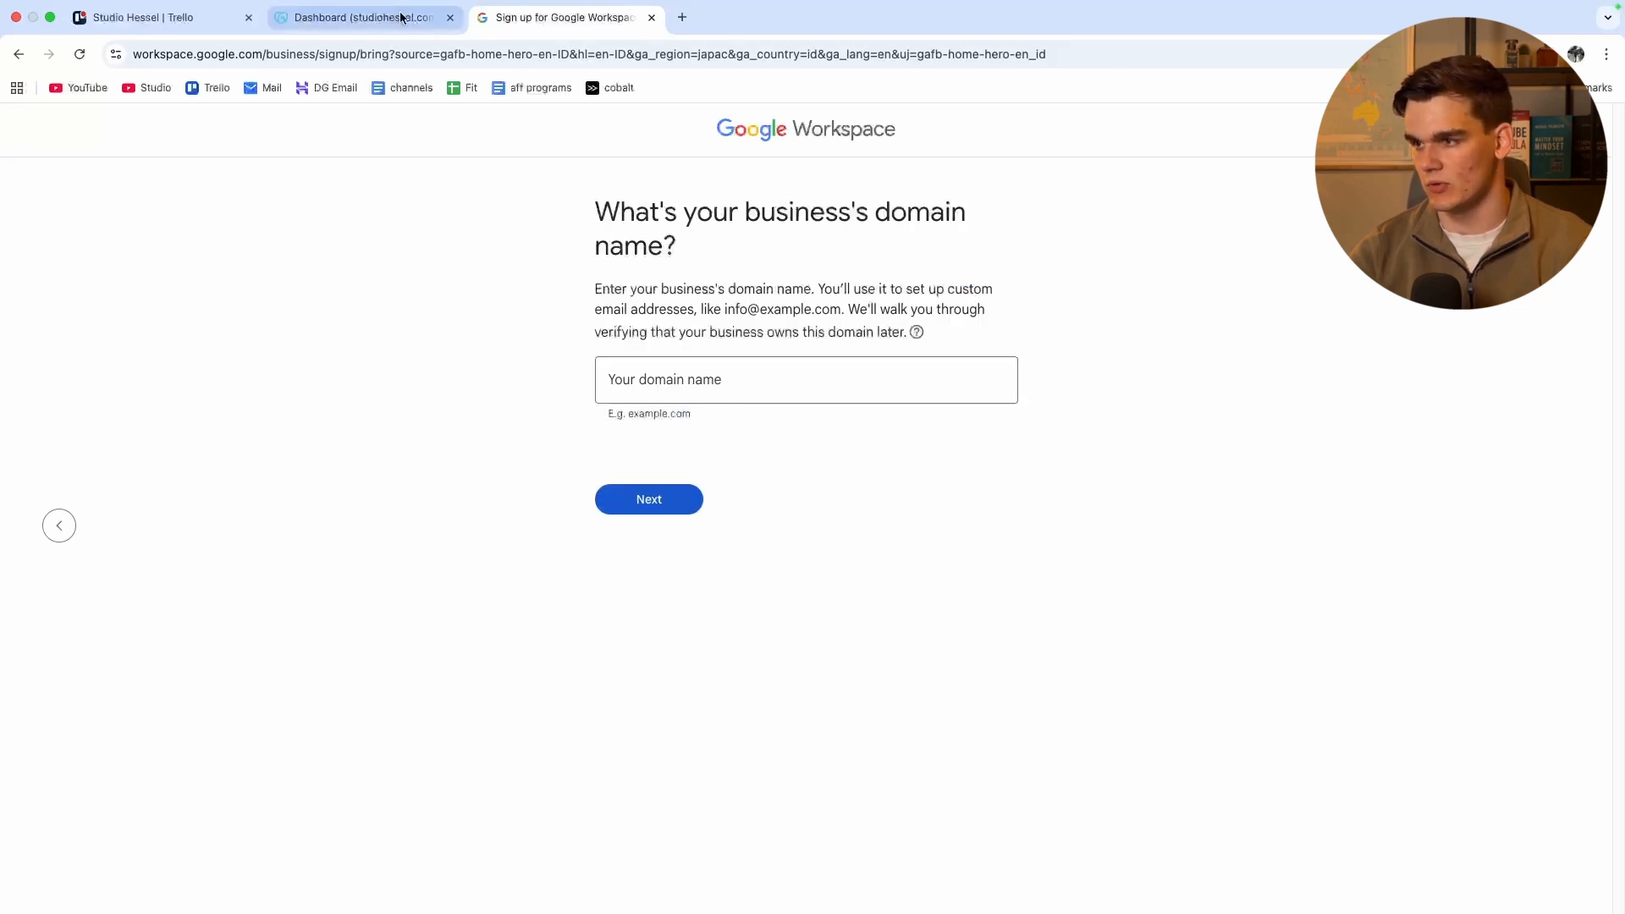
Step: Enter studiohessel.com, looked up on GoDaddy, as the business domain and confirm it
{"action": "left_click", "coordinate": [359, 18]}
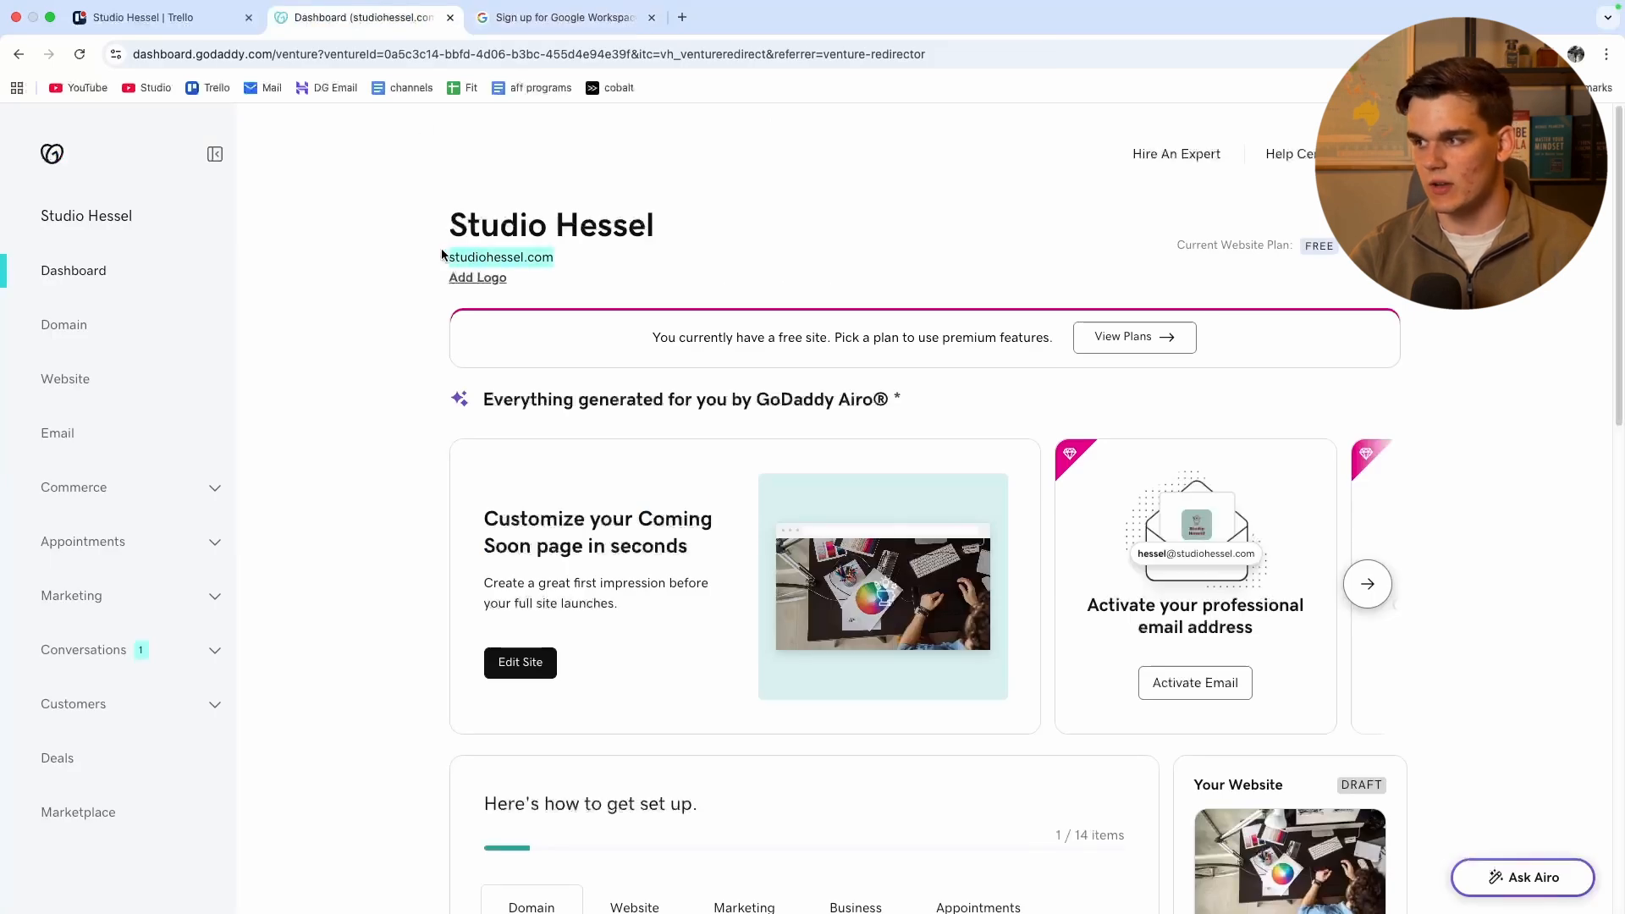
{"action": "left_click", "coordinate": [563, 17]}
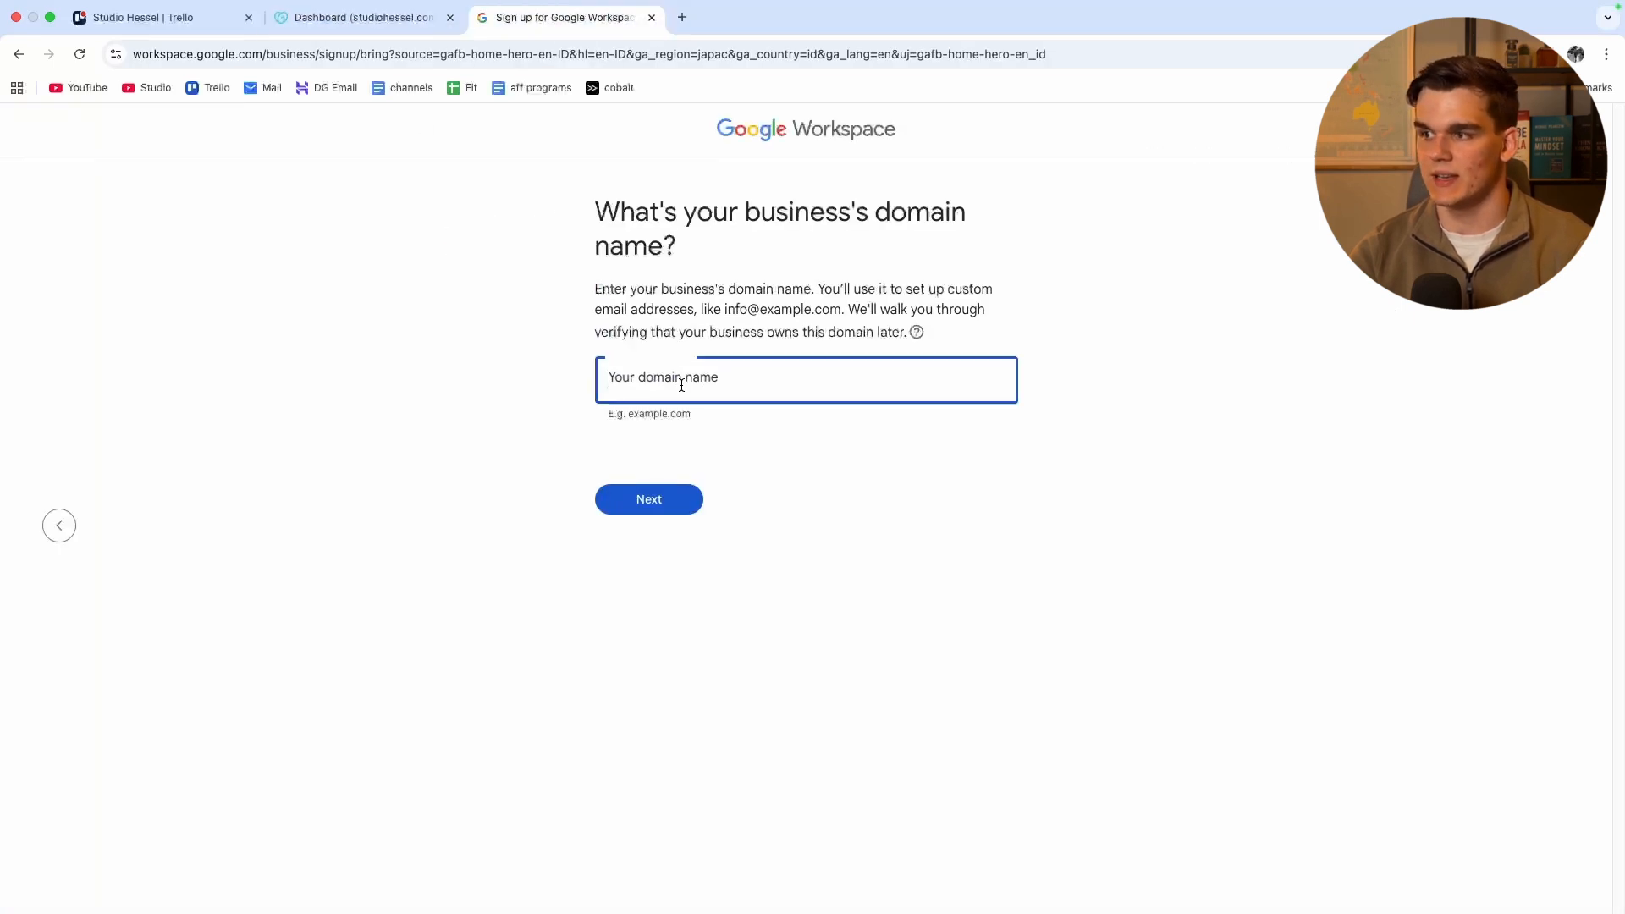
{"action": "type", "text": "studiohessel.com"}
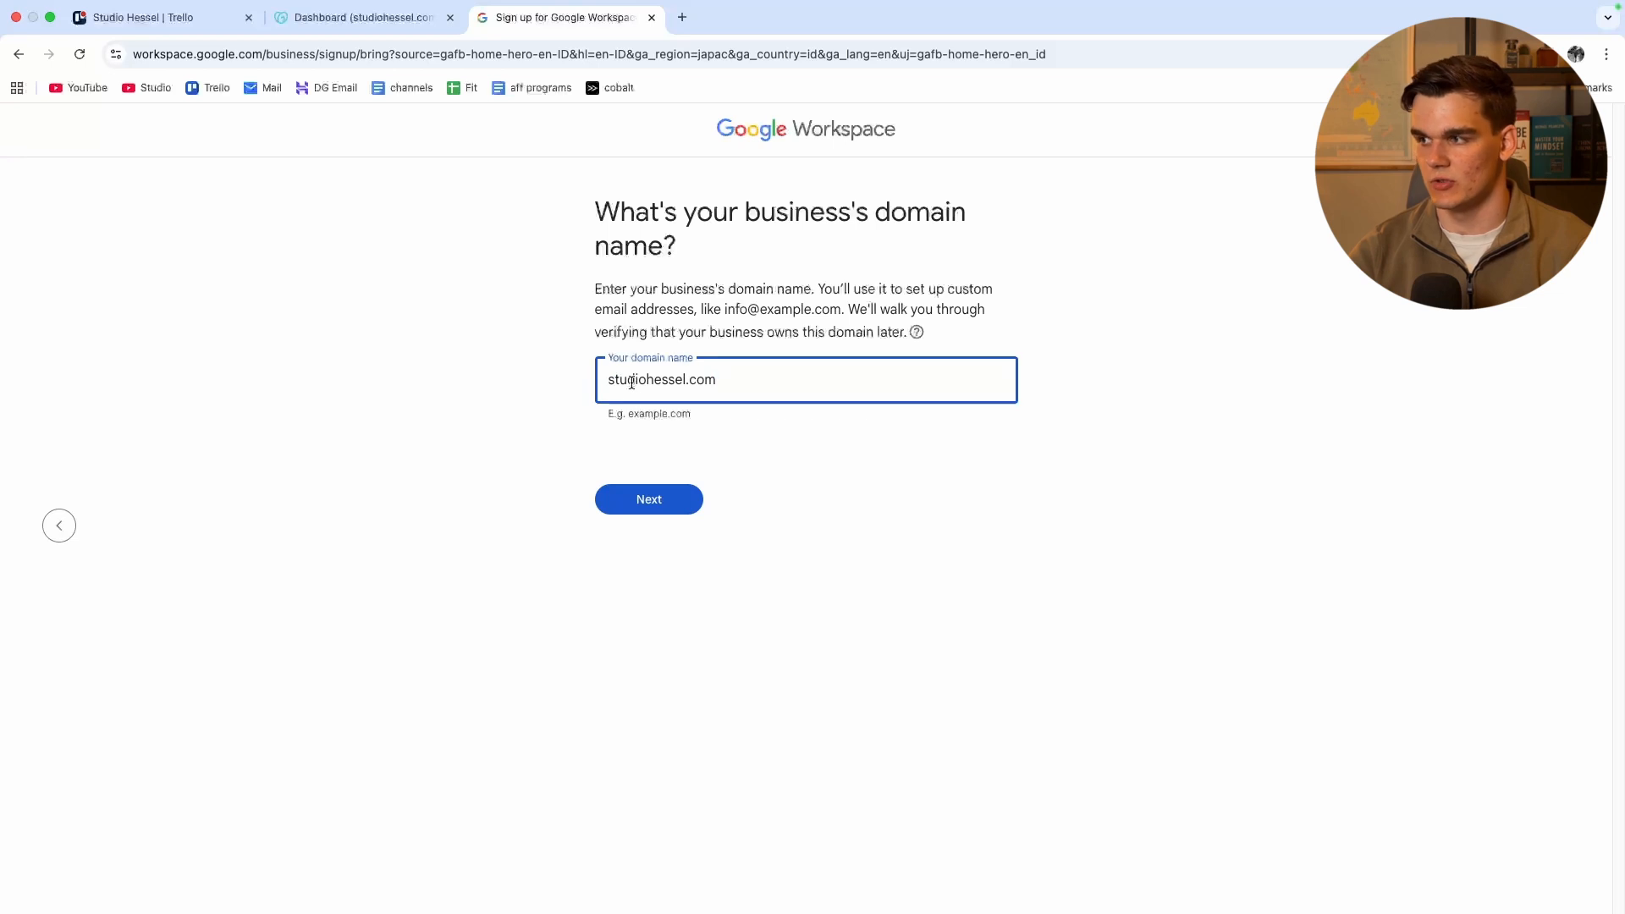
{"action": "left_click", "coordinate": [648, 499]}
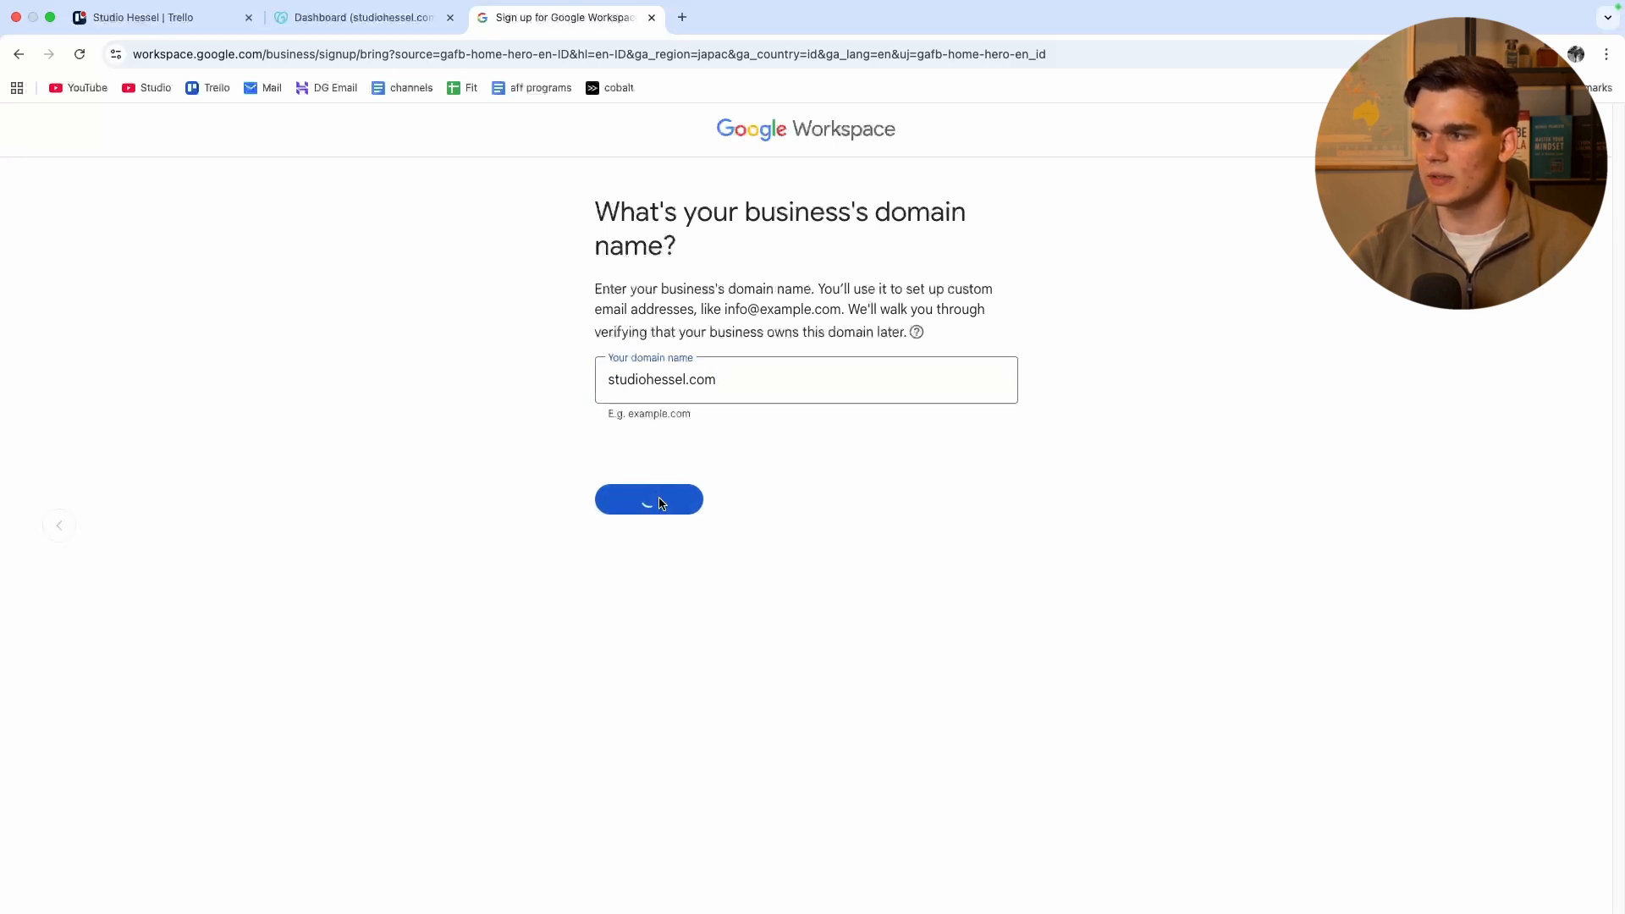
{"action": "left_click", "coordinate": [648, 499]}
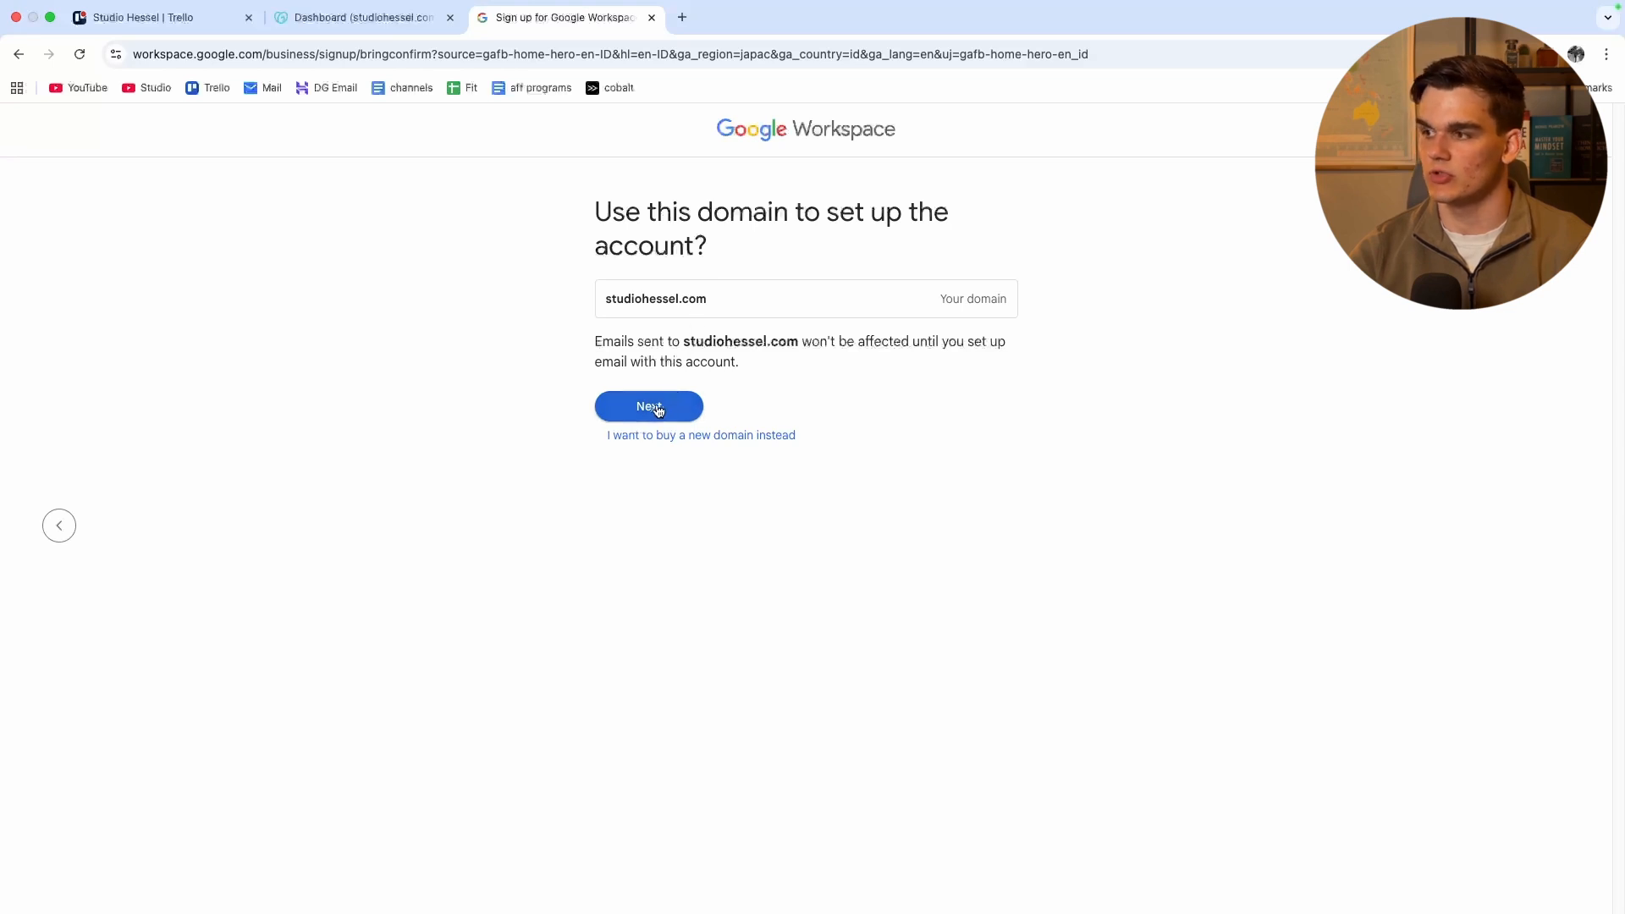
{"action": "left_click", "coordinate": [648, 406]}
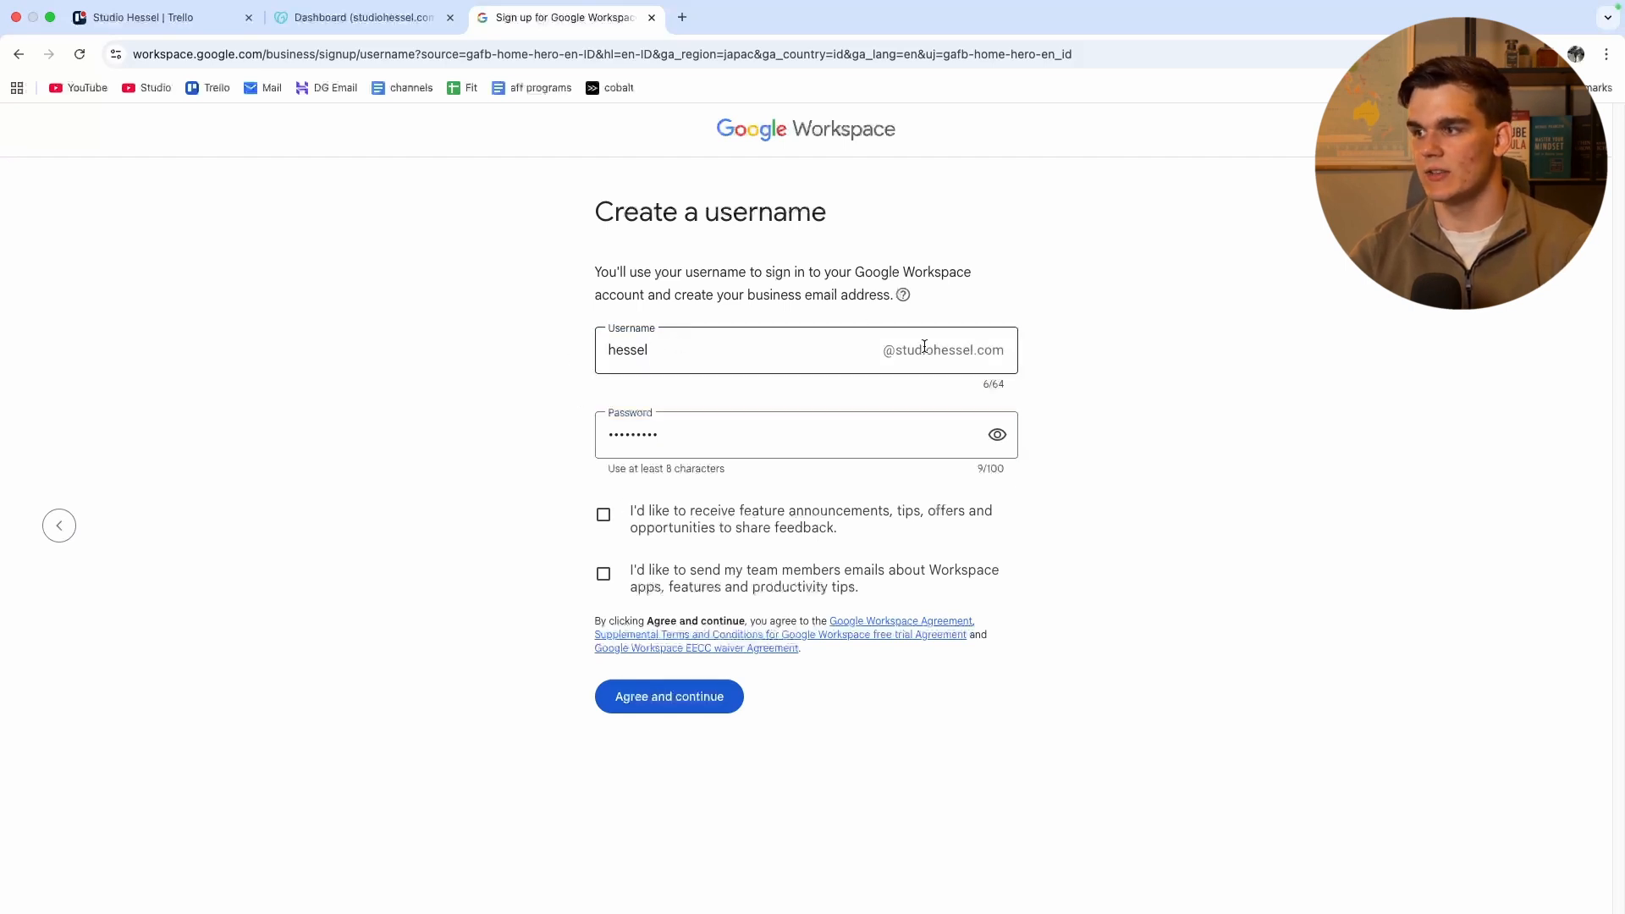
Step: Start the 14-day Business Plus free trial, agree to terms, and skip adding users
{"action": "left_click", "coordinate": [668, 434]}
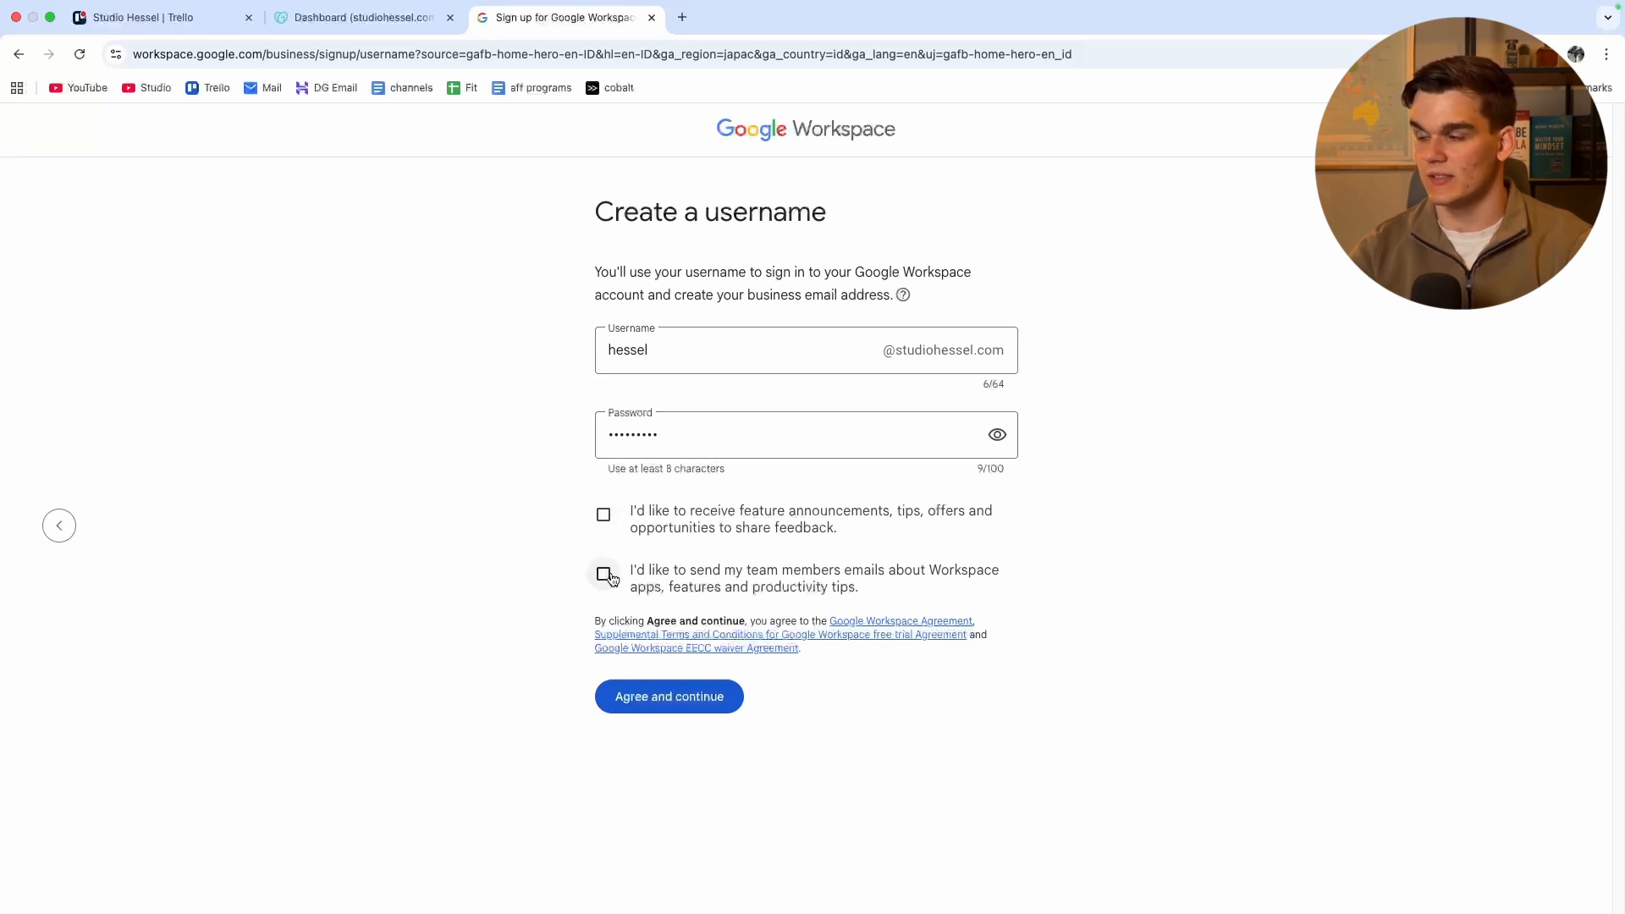
{"action": "left_click", "coordinate": [668, 696]}
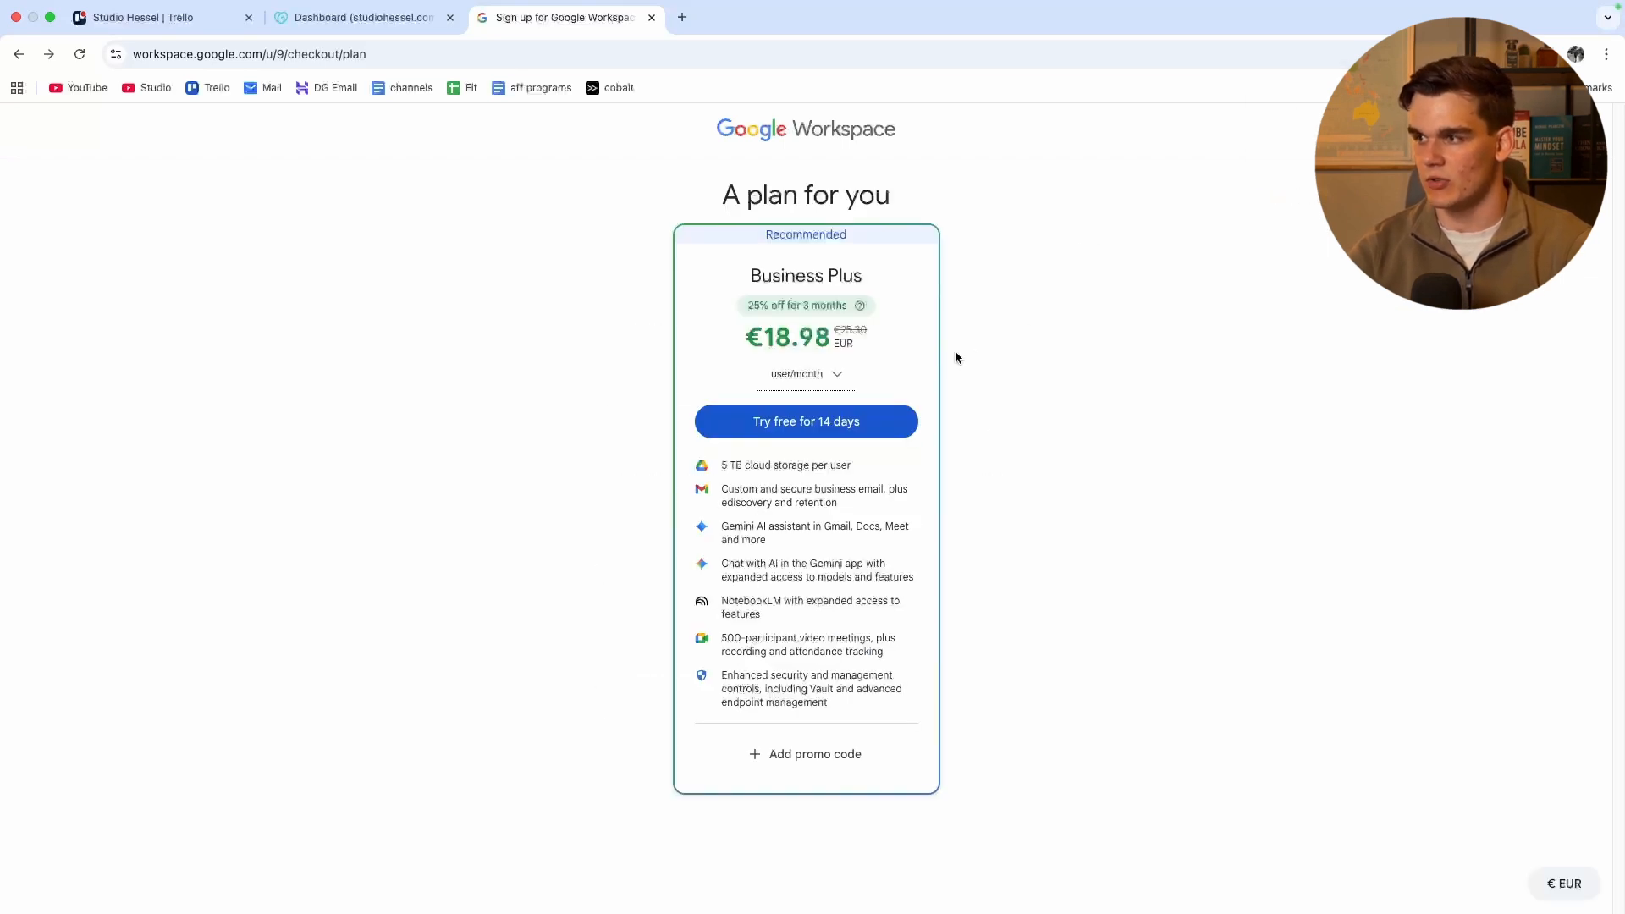
{"action": "mouse_move", "coordinate": [795, 431]}
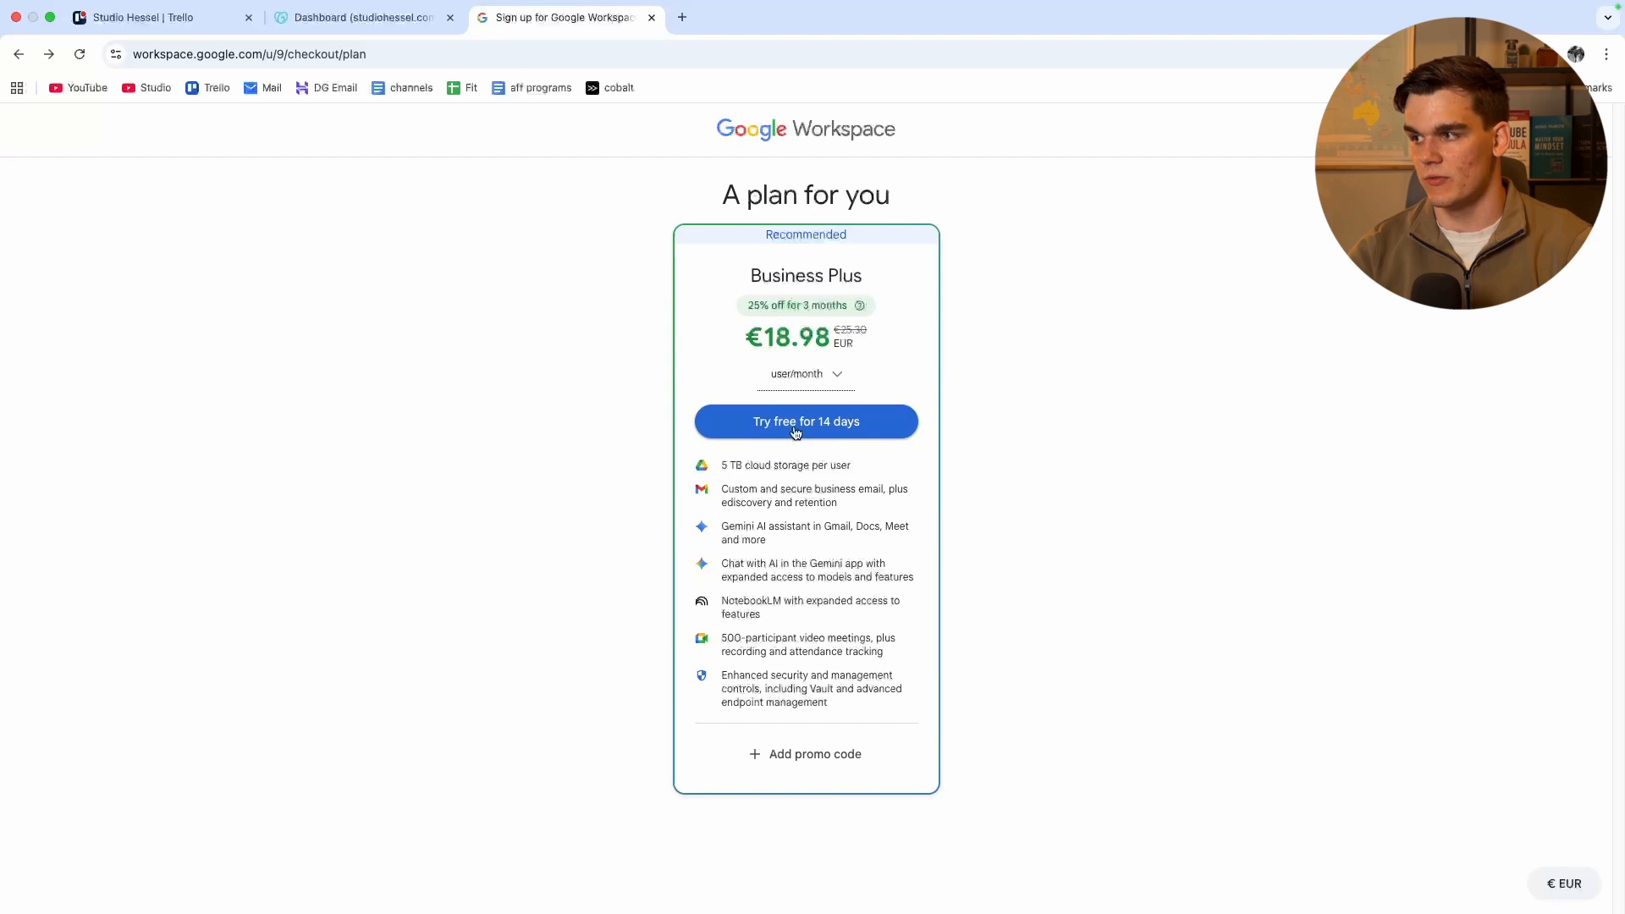
{"action": "left_click", "coordinate": [805, 421]}
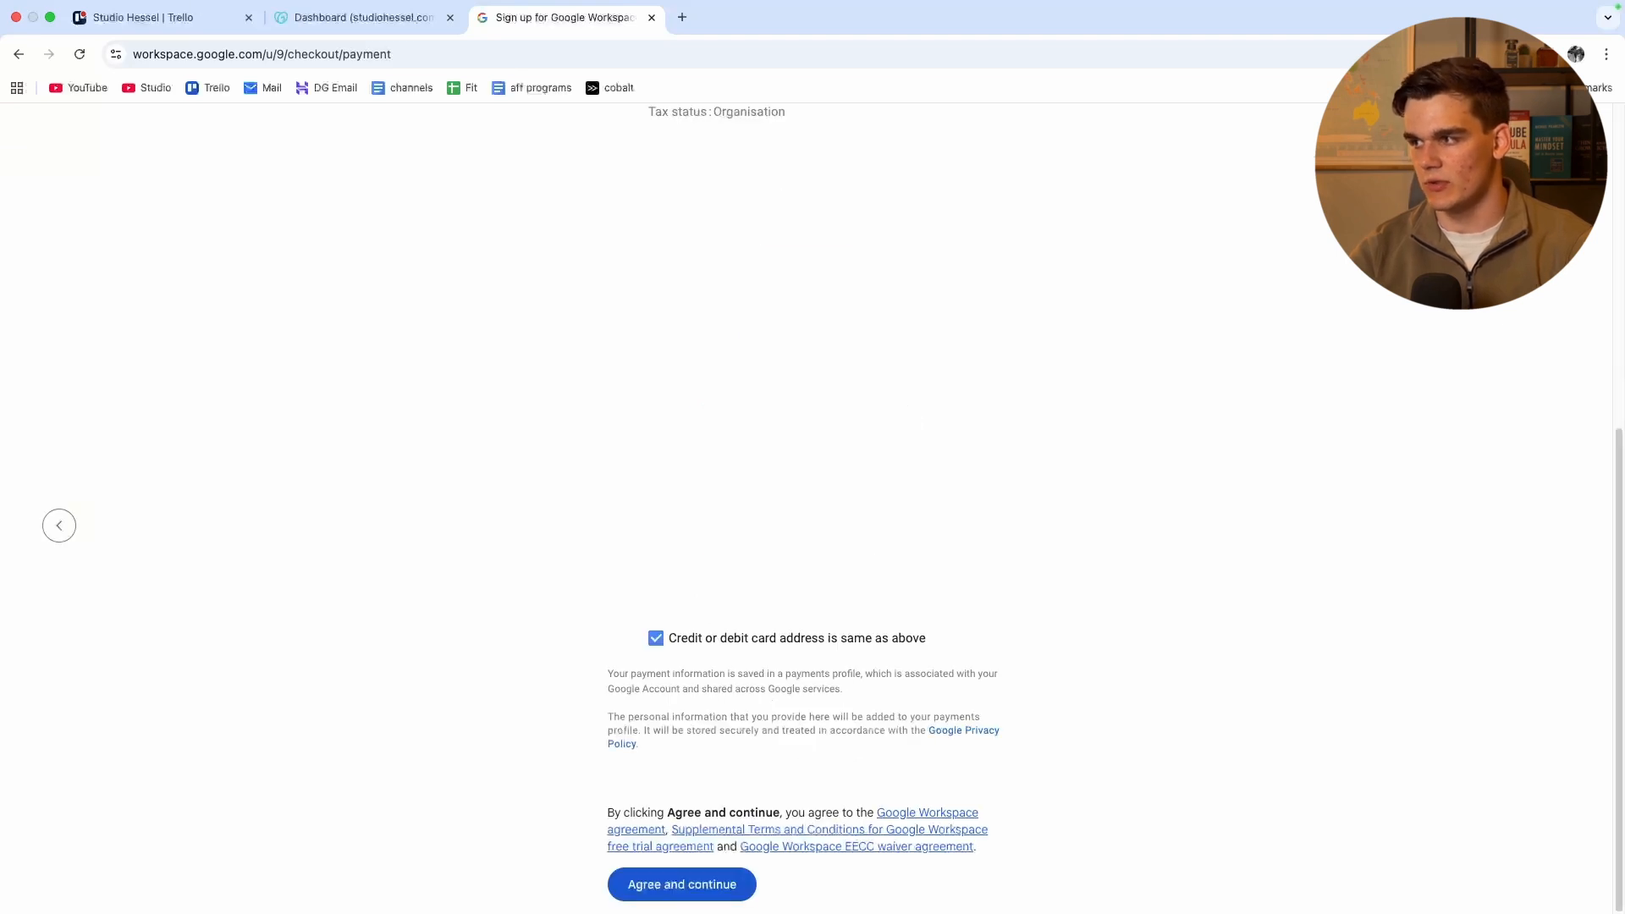
{"action": "left_click", "coordinate": [682, 884]}
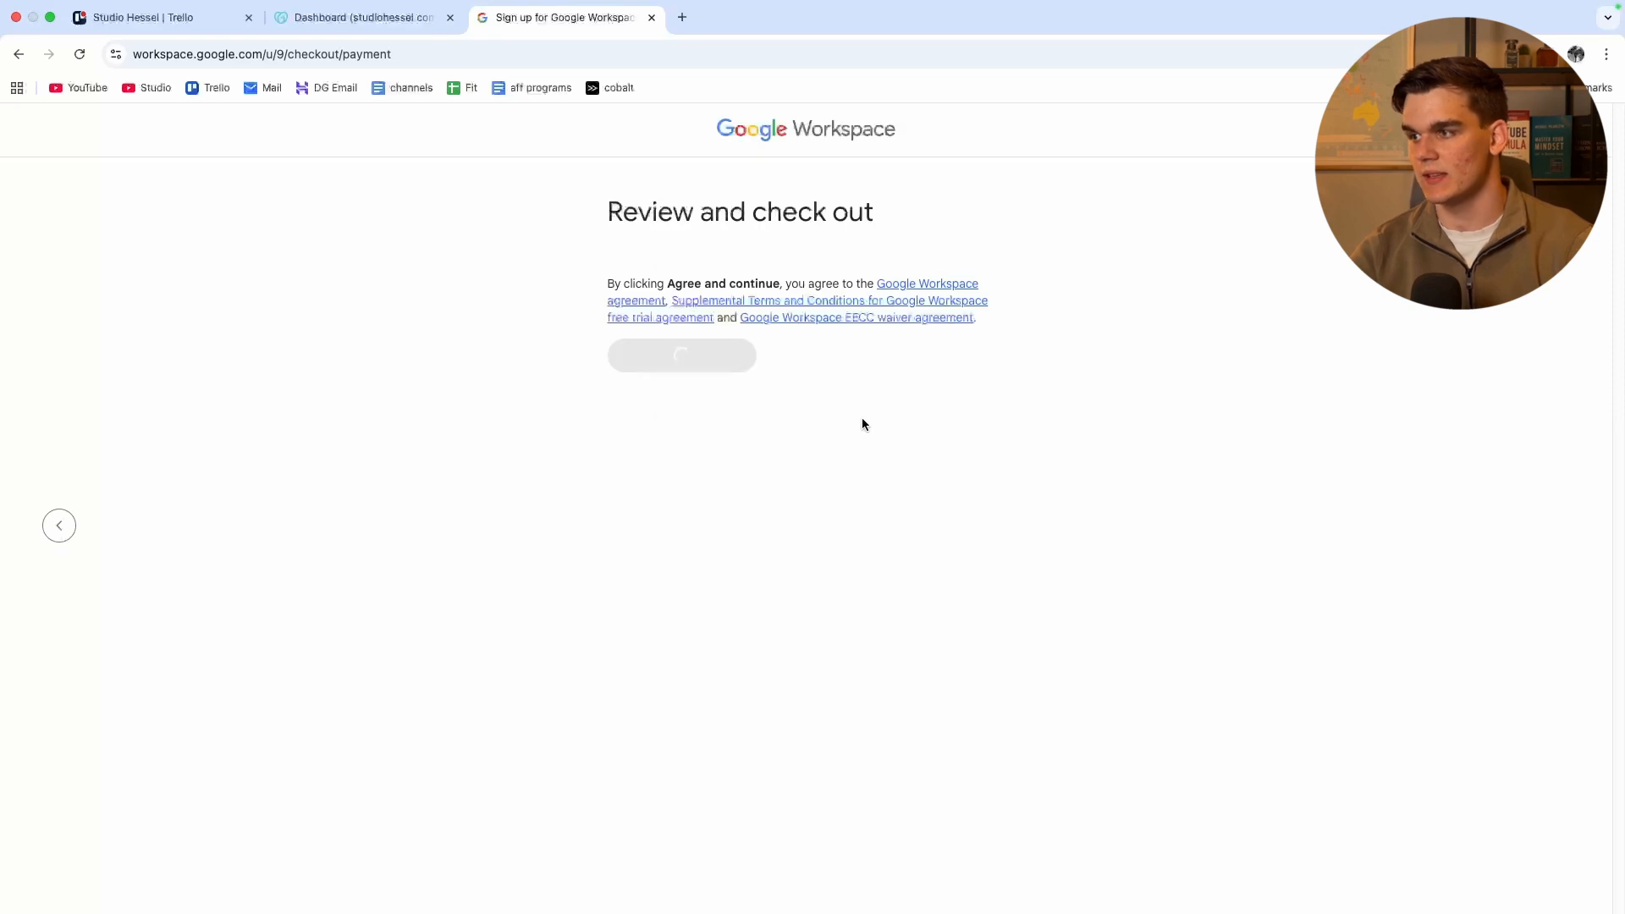
{"action": "mouse_move", "coordinate": [723, 235]}
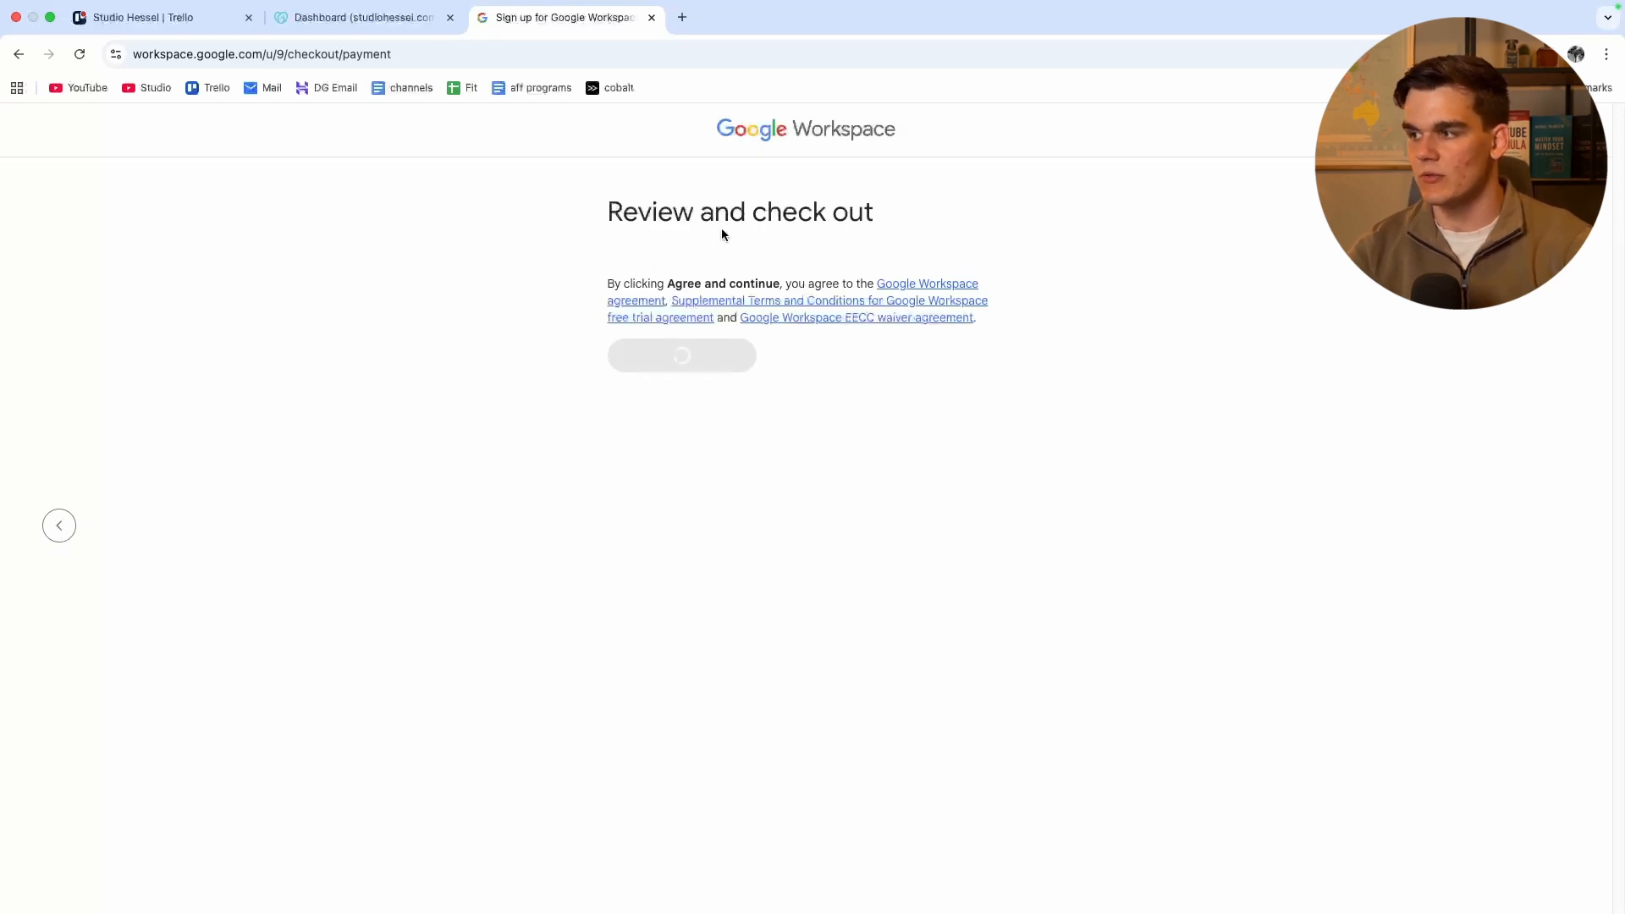
{"action": "left_click", "coordinate": [681, 355]}
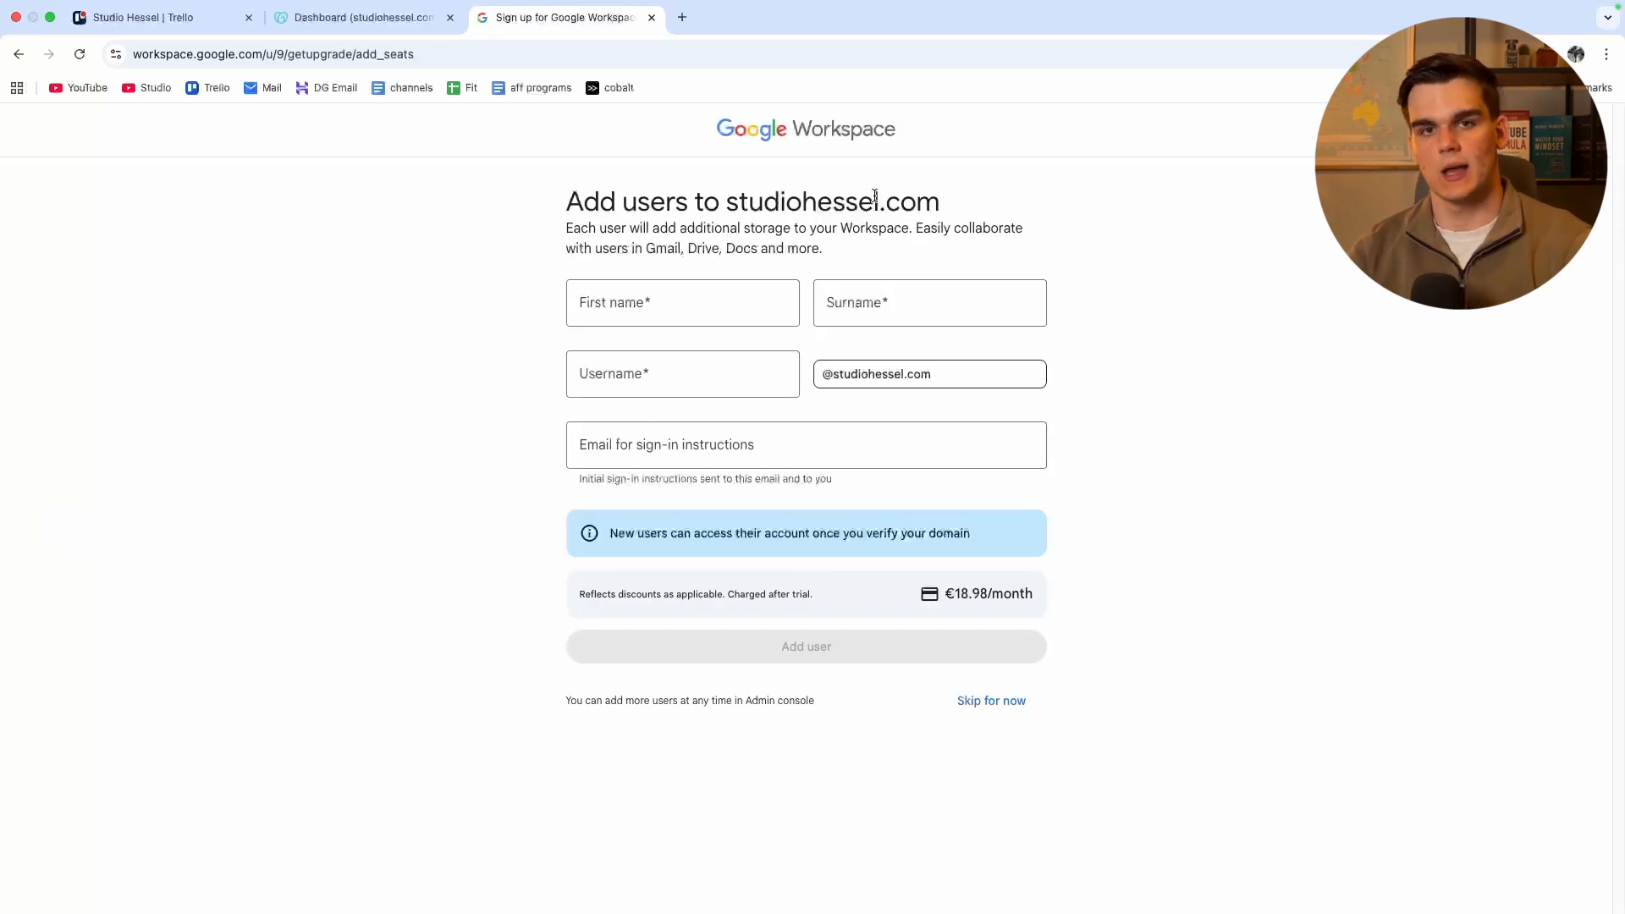
{"action": "mouse_move", "coordinate": [554, 413]}
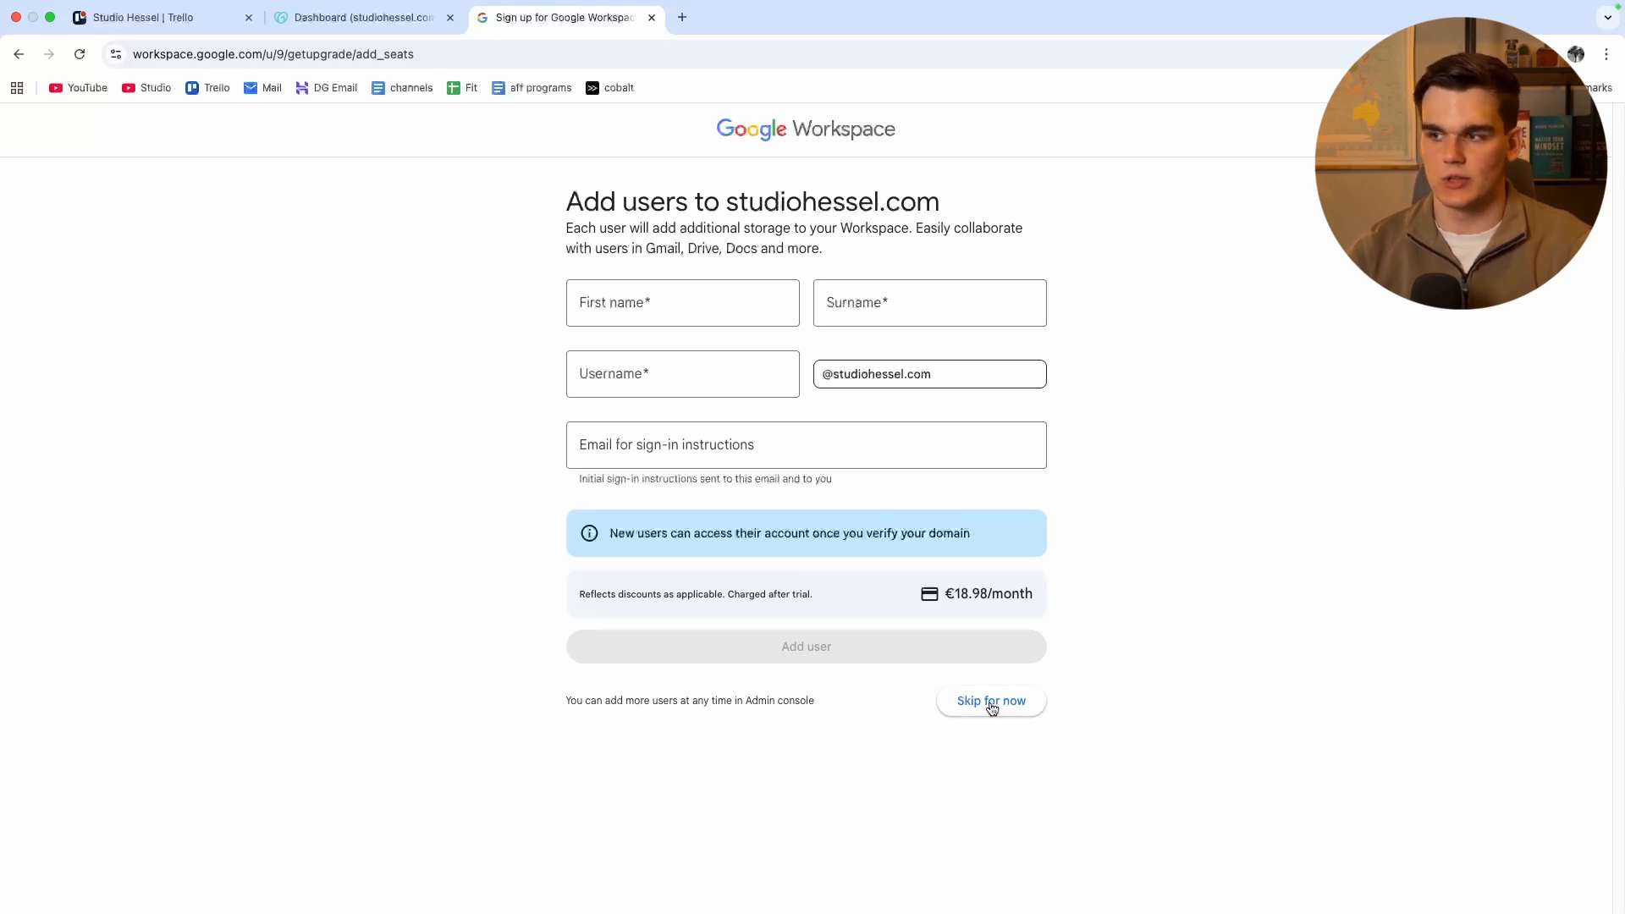
{"action": "left_click", "coordinate": [991, 701]}
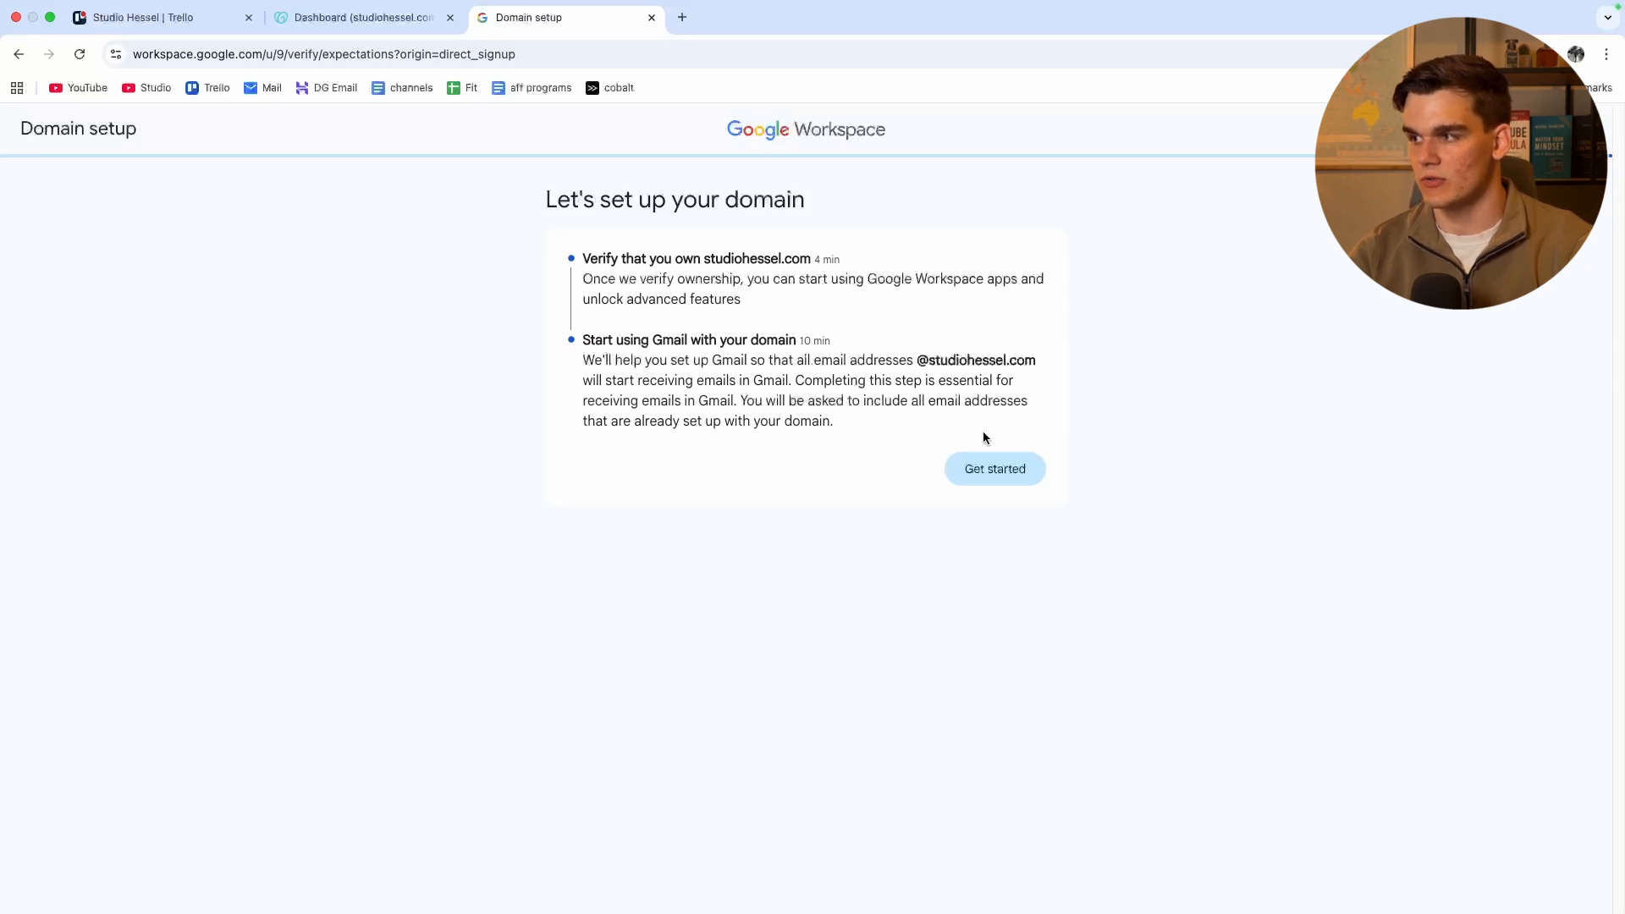
Step: Sign in to GoDaddy and connect Domain Connect to verify studiohessel.com's DNS
{"action": "left_click", "coordinate": [994, 469]}
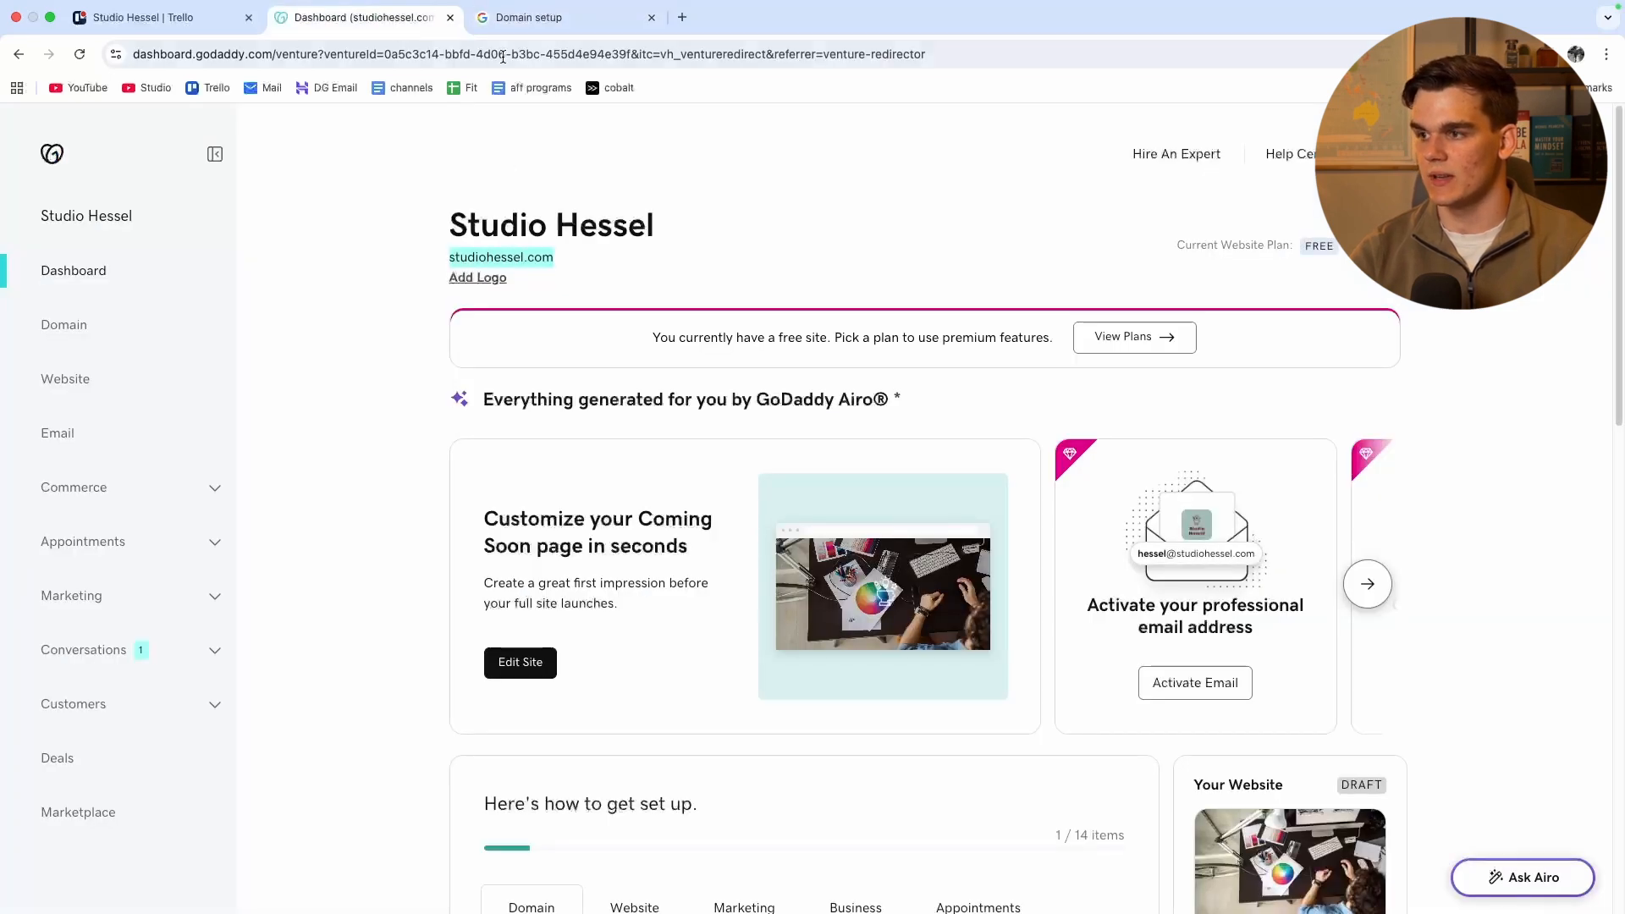
{"action": "left_click", "coordinate": [561, 18]}
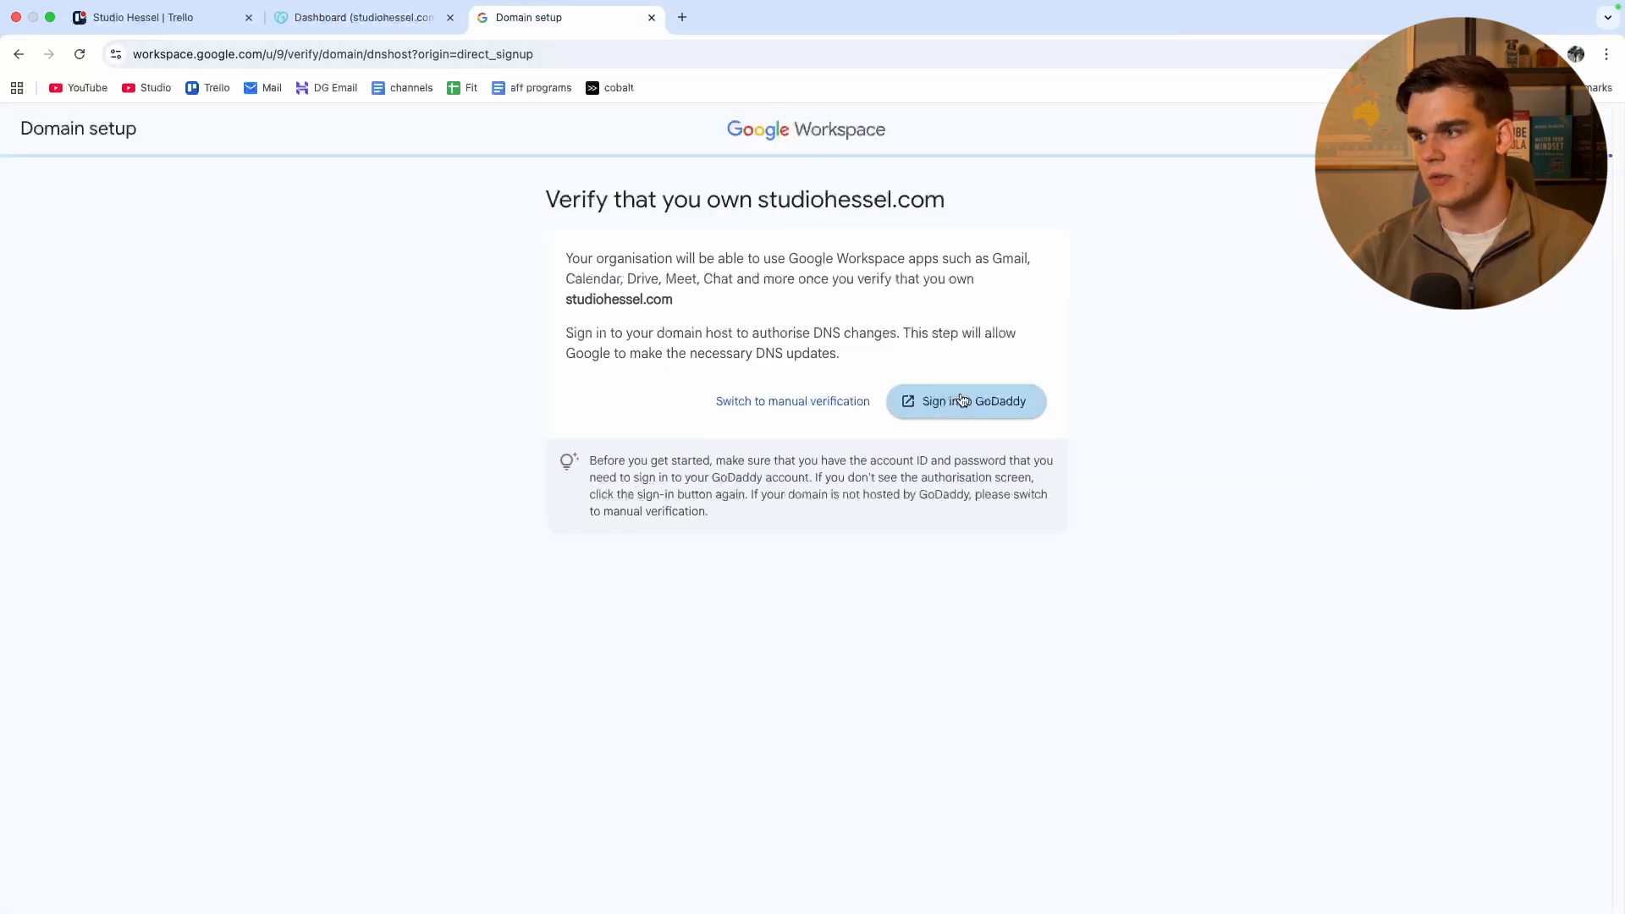
{"action": "left_click", "coordinate": [966, 401]}
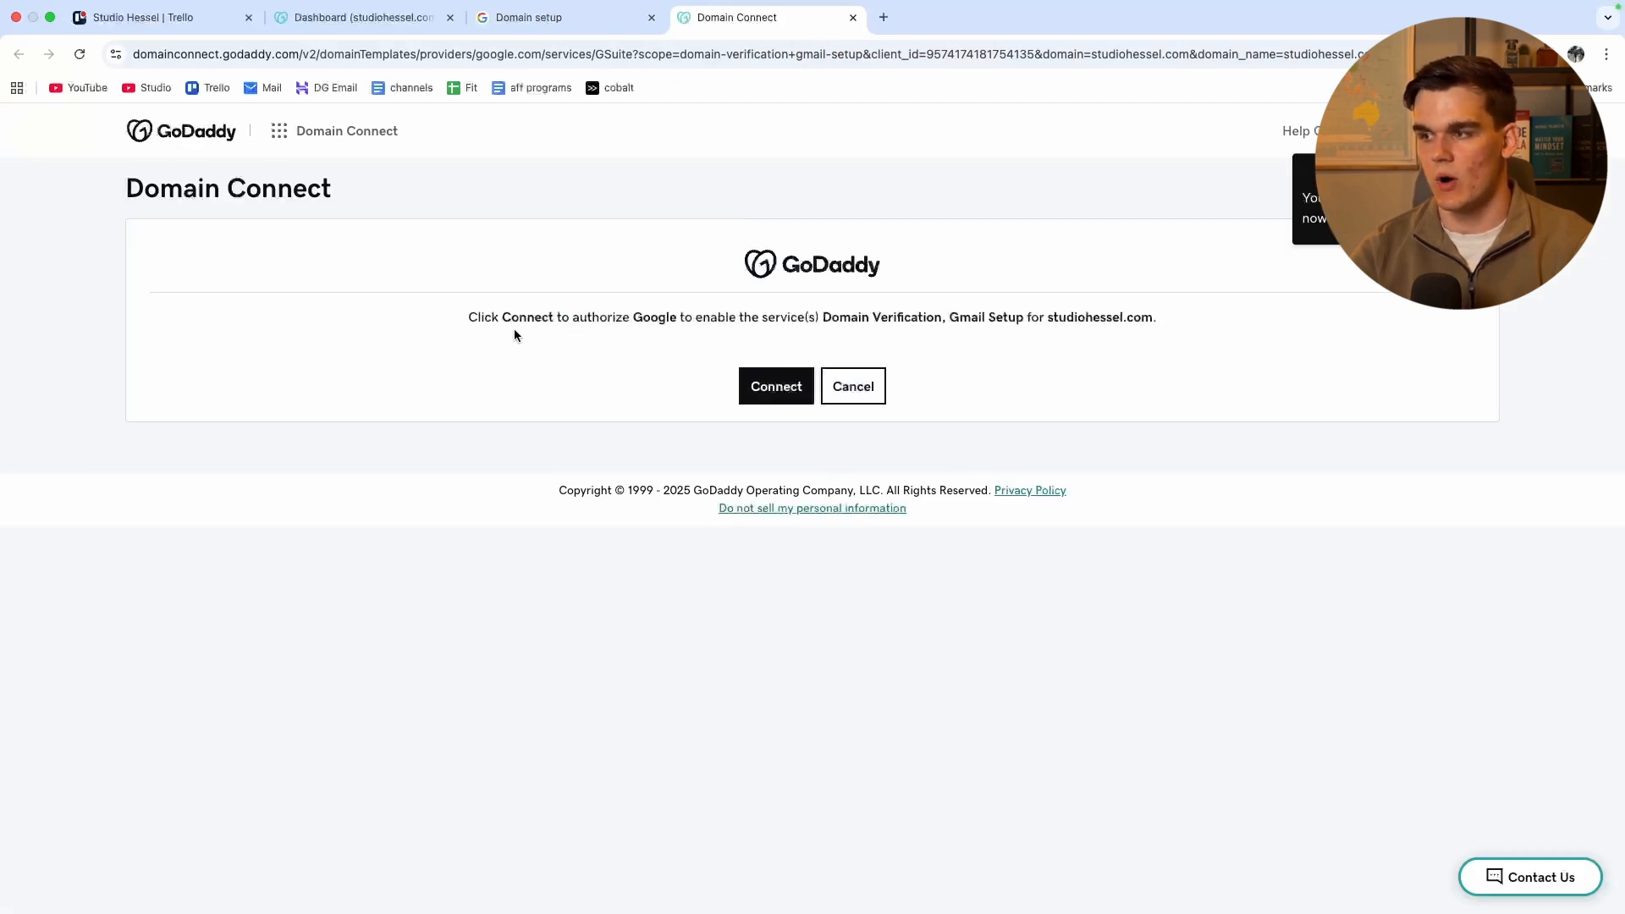
{"action": "mouse_move", "coordinate": [682, 337]}
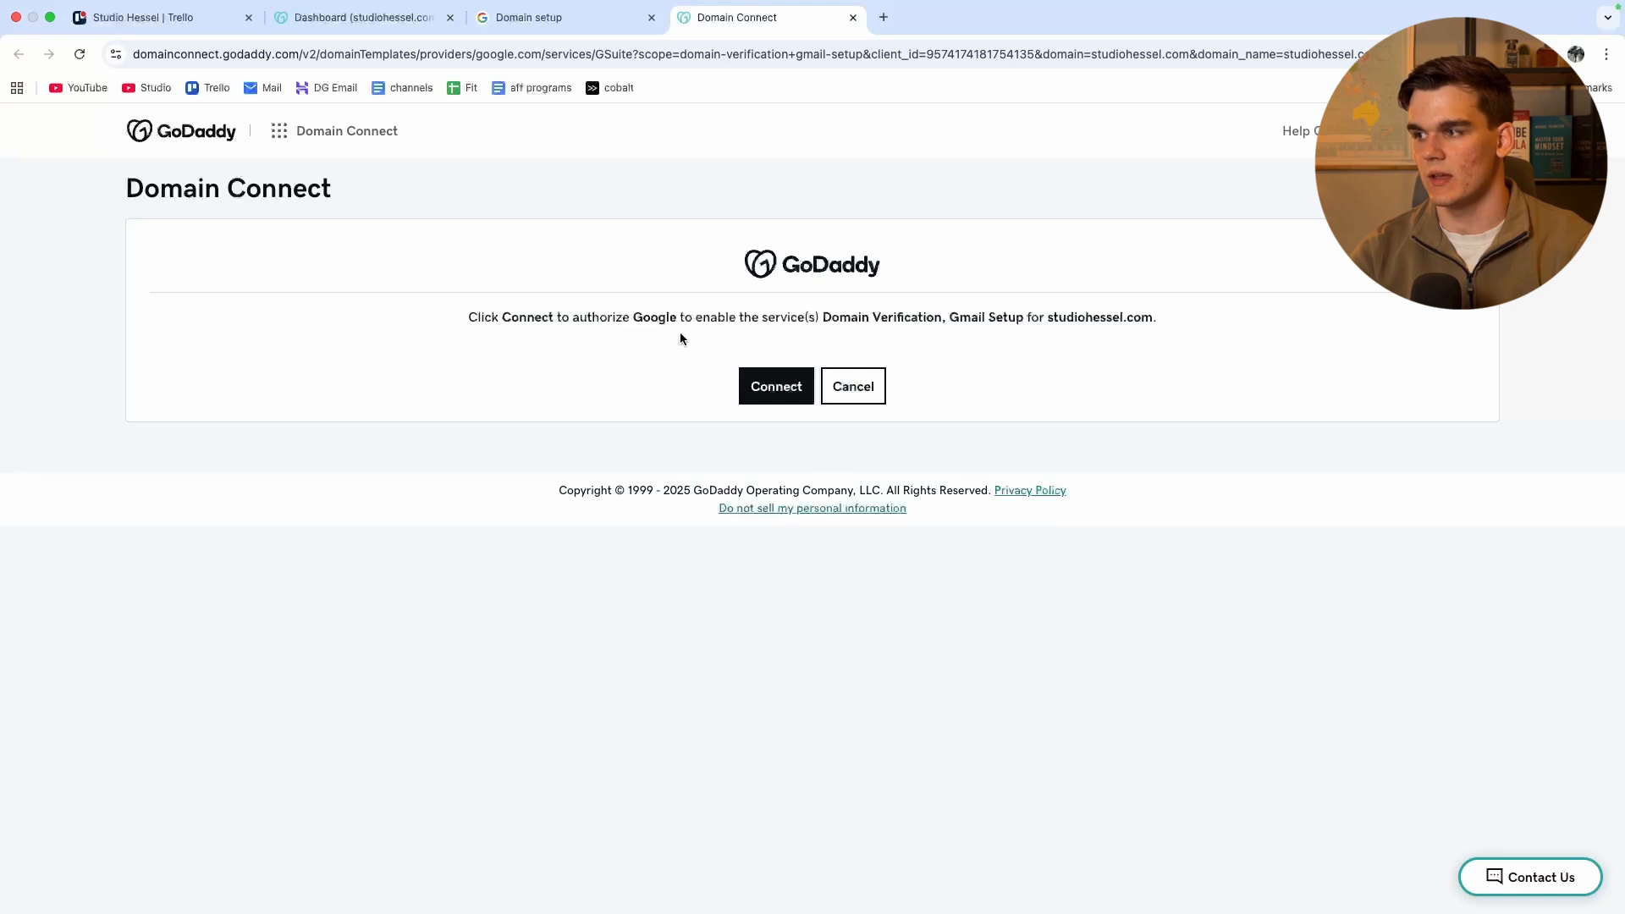
{"action": "mouse_move", "coordinate": [1048, 316]}
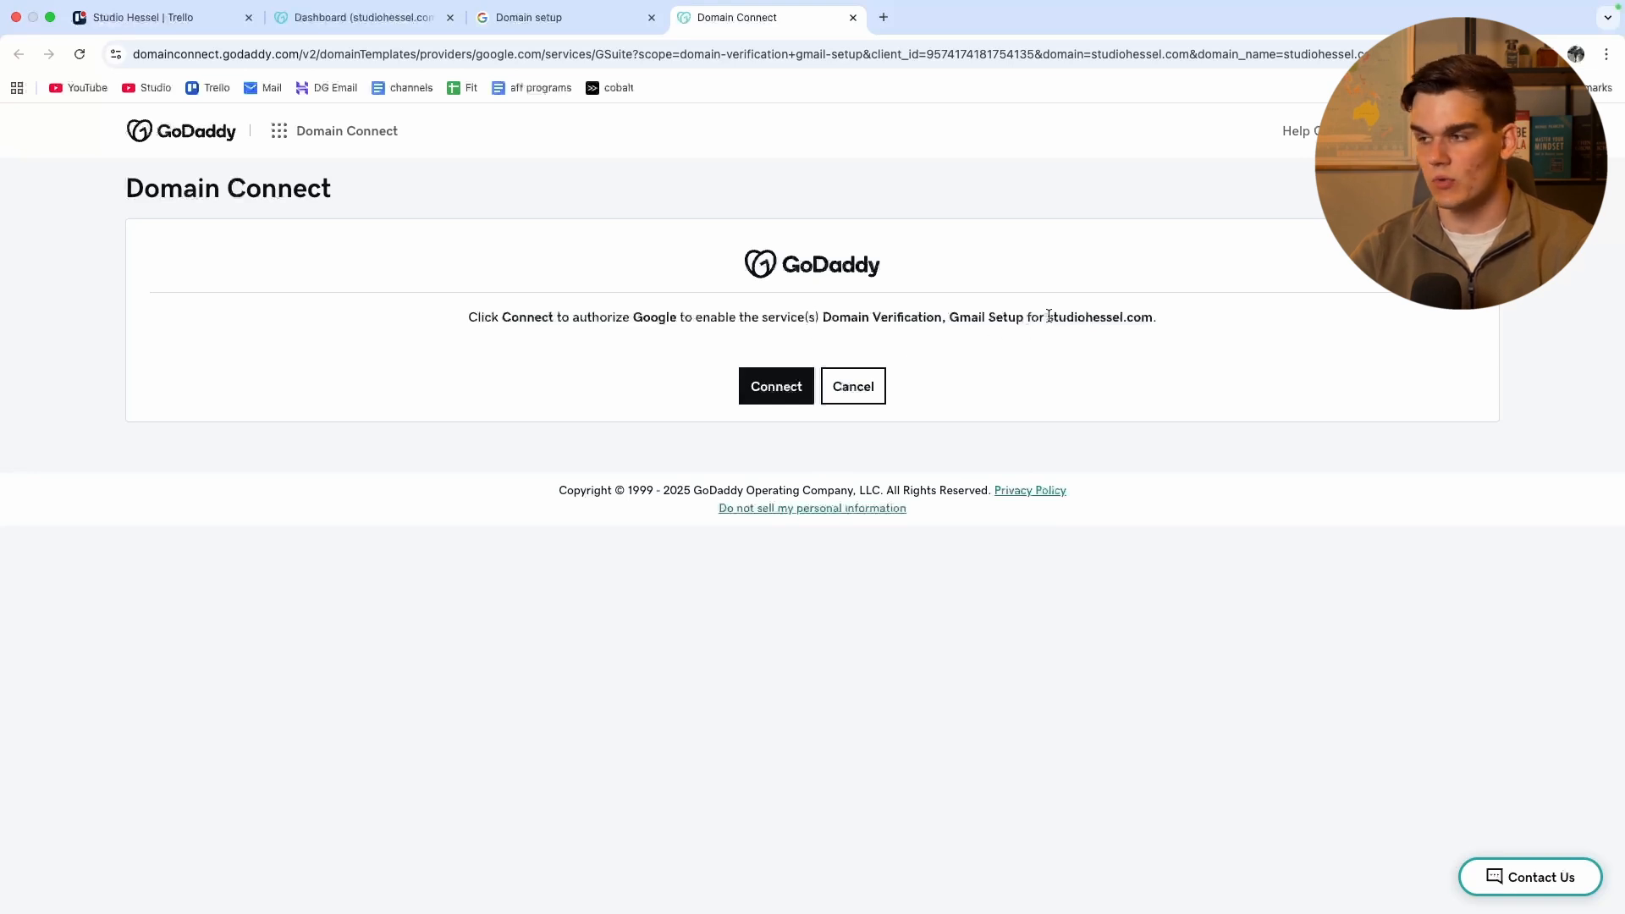
{"action": "left_click", "coordinate": [776, 386]}
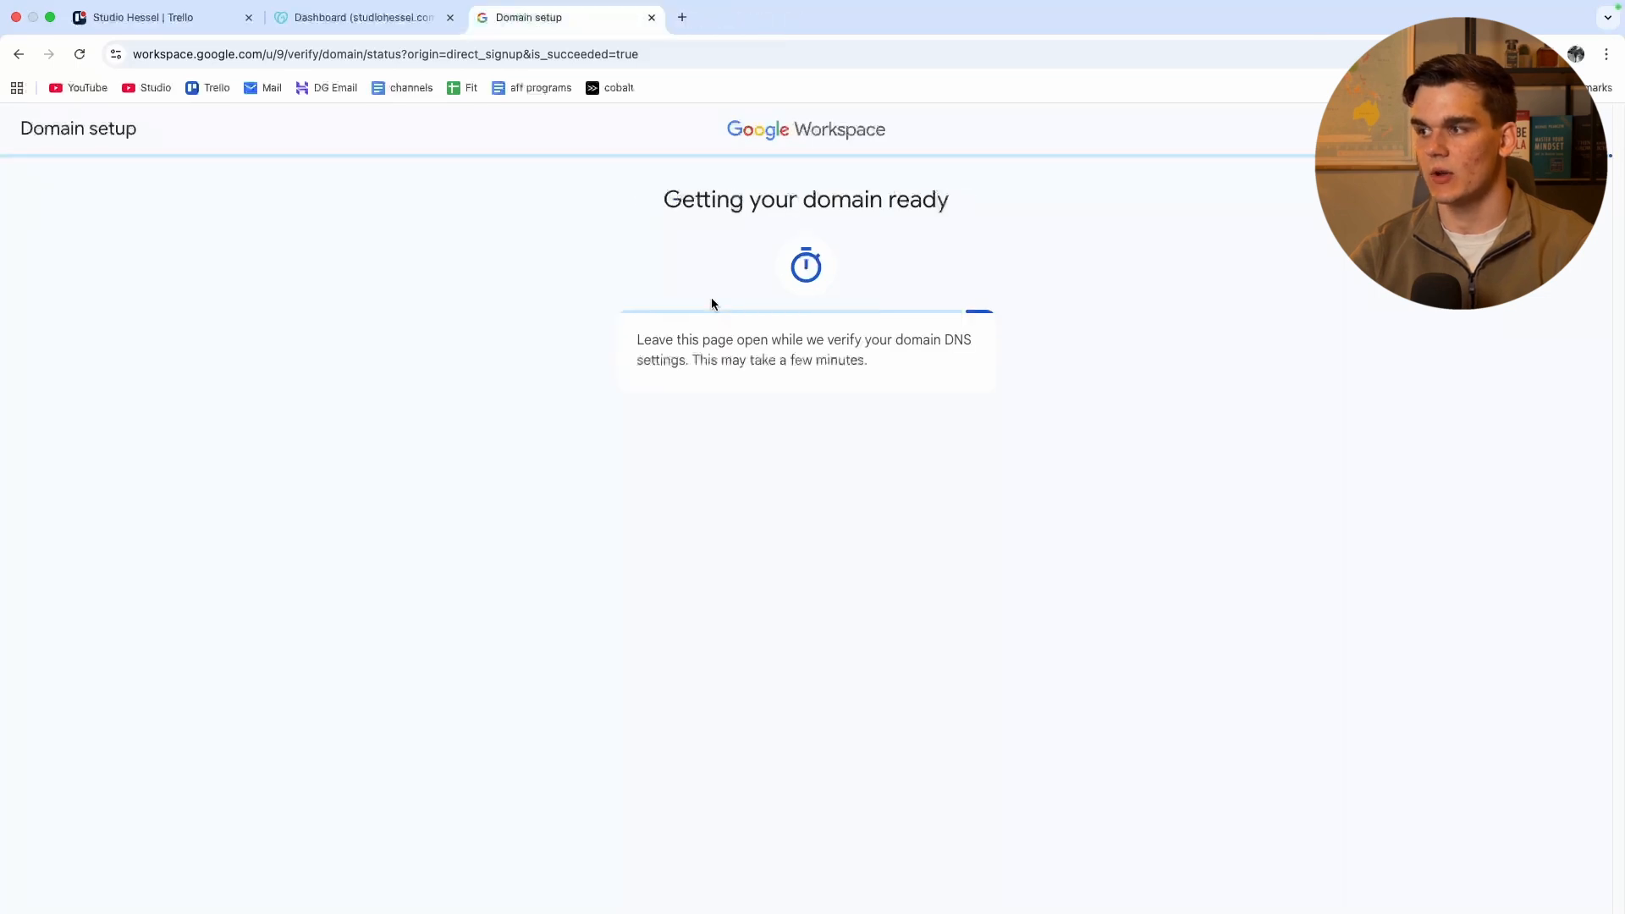
{"action": "mouse_move", "coordinate": [888, 348]}
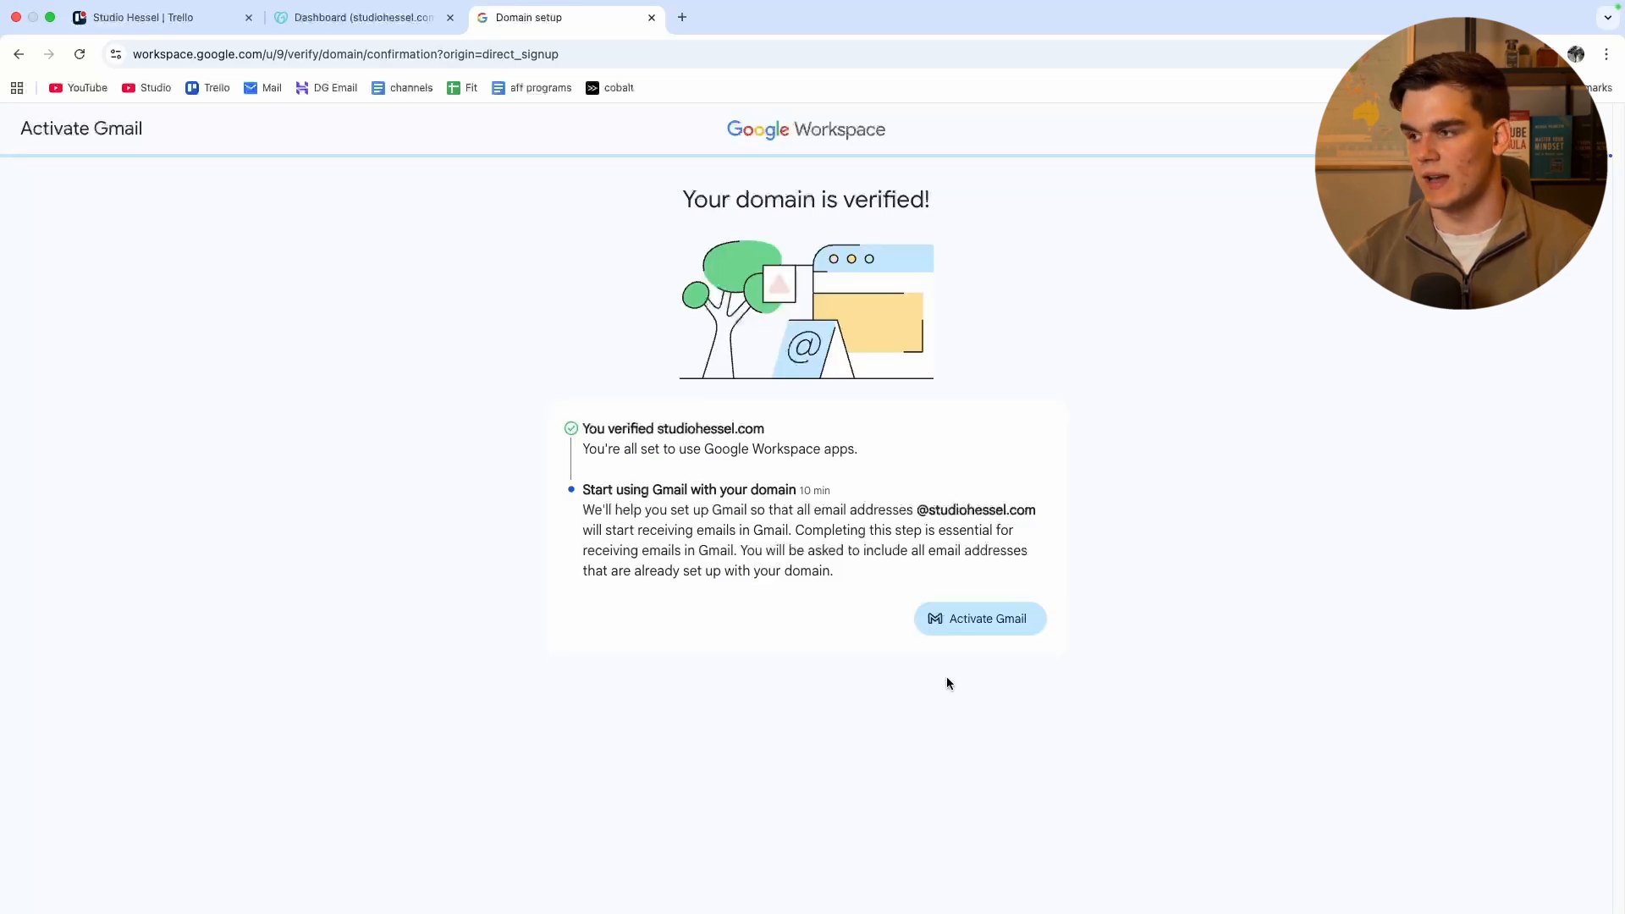
{"action": "mouse_move", "coordinate": [713, 160]}
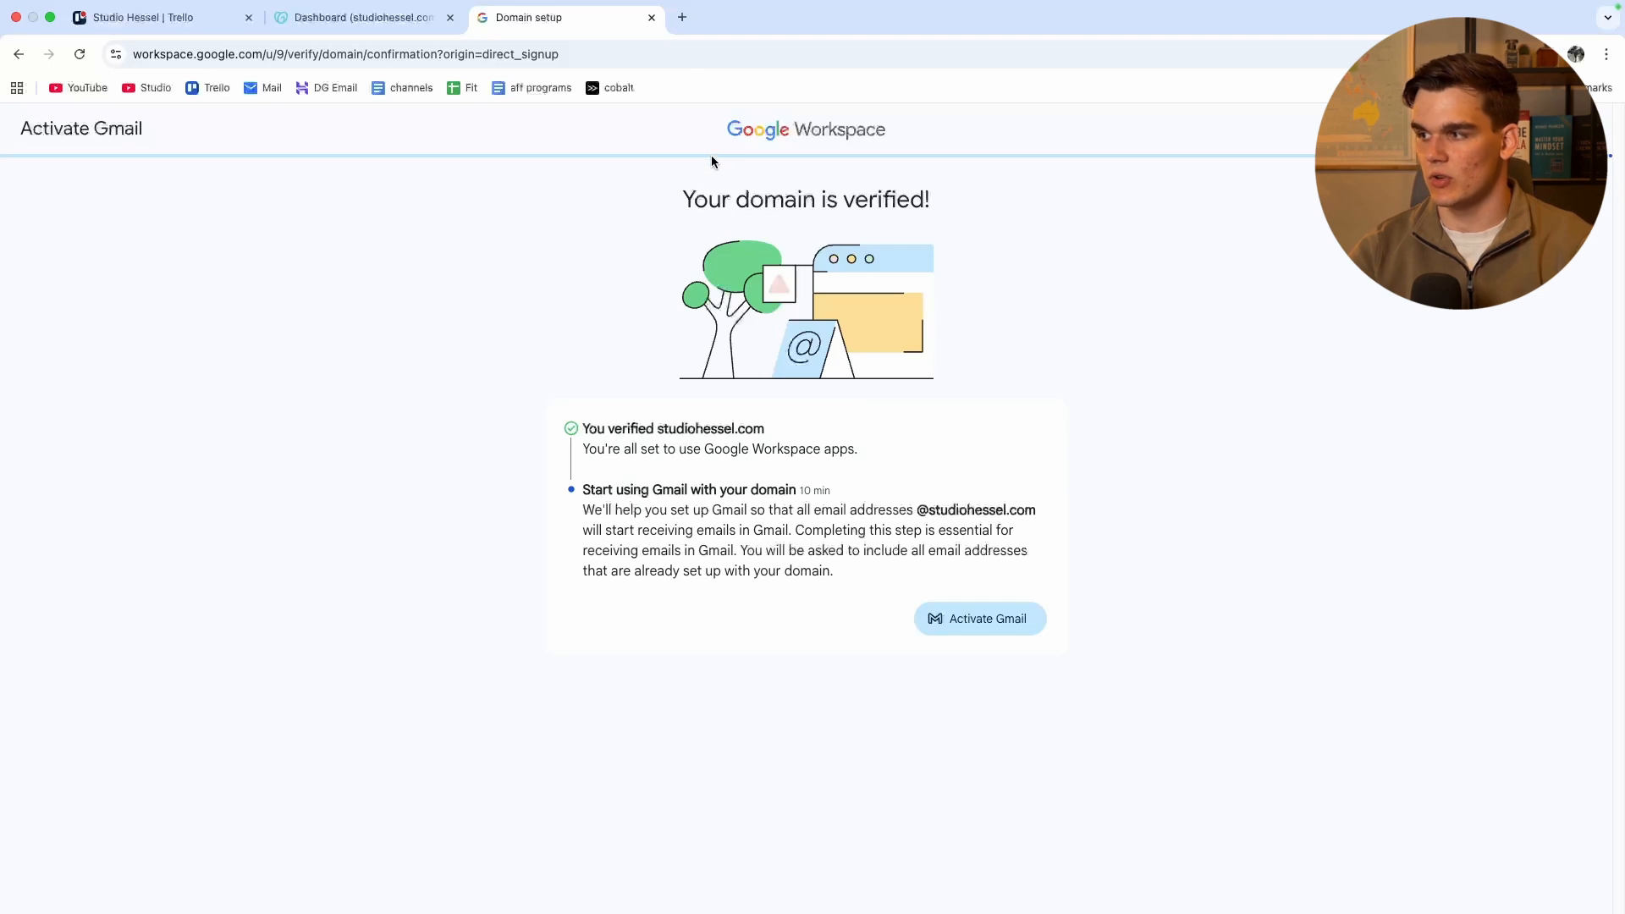
{"action": "mouse_move", "coordinate": [706, 470]}
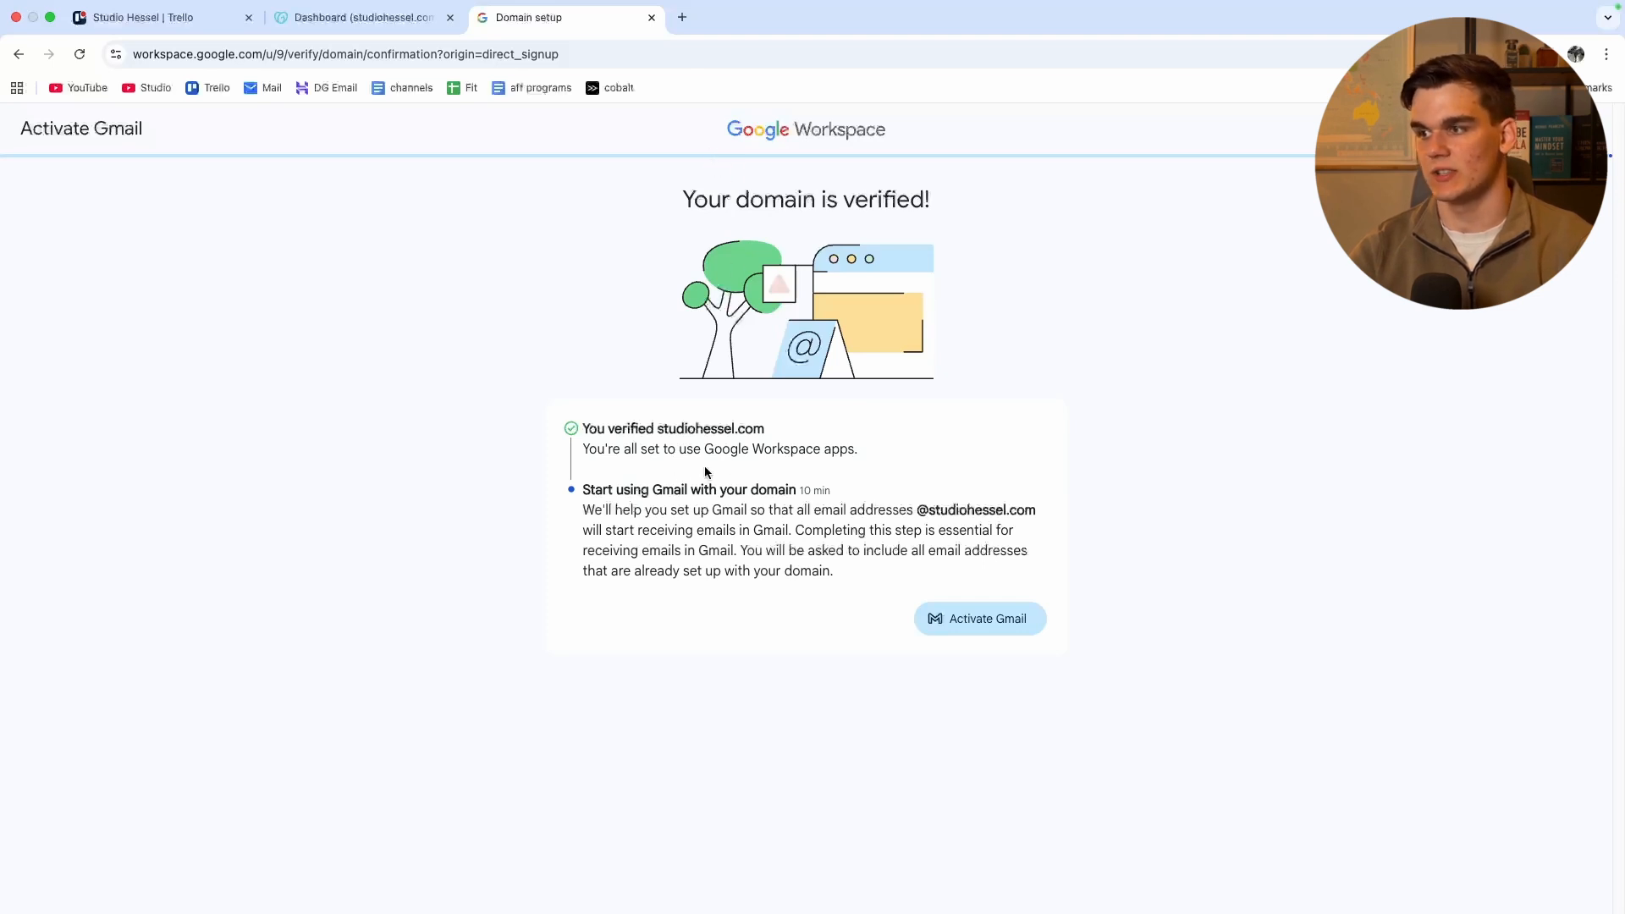
{"action": "mouse_move", "coordinate": [839, 474]}
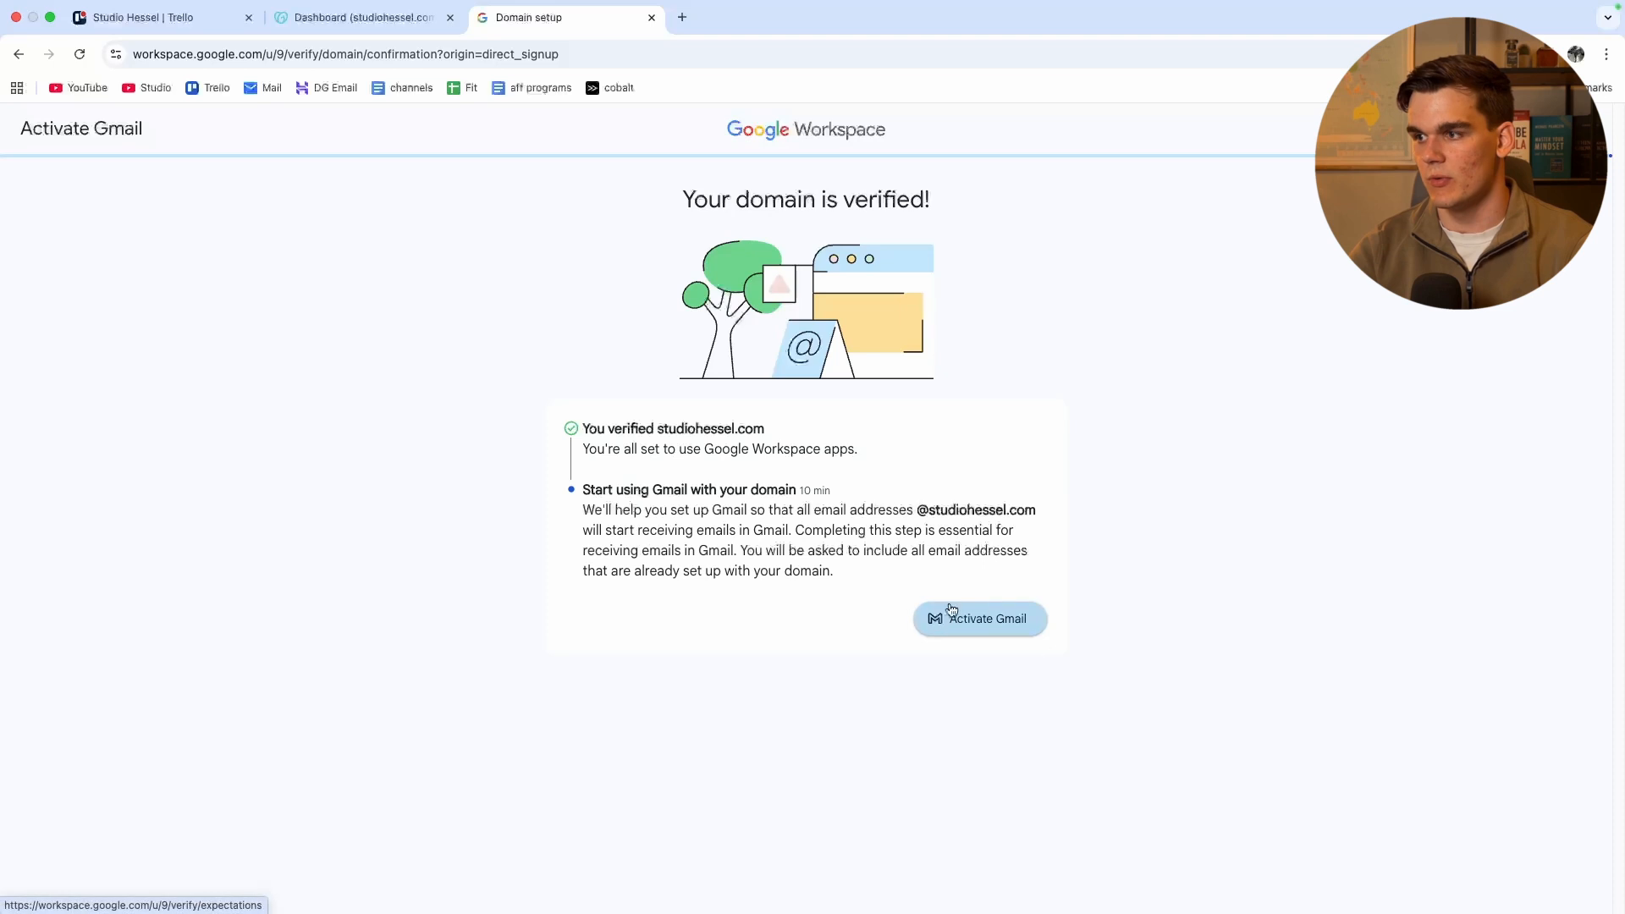
Step: Activate Gmail for studiohessel.com and authorise GoDaddy to update the MX record
{"action": "left_click", "coordinate": [979, 618]}
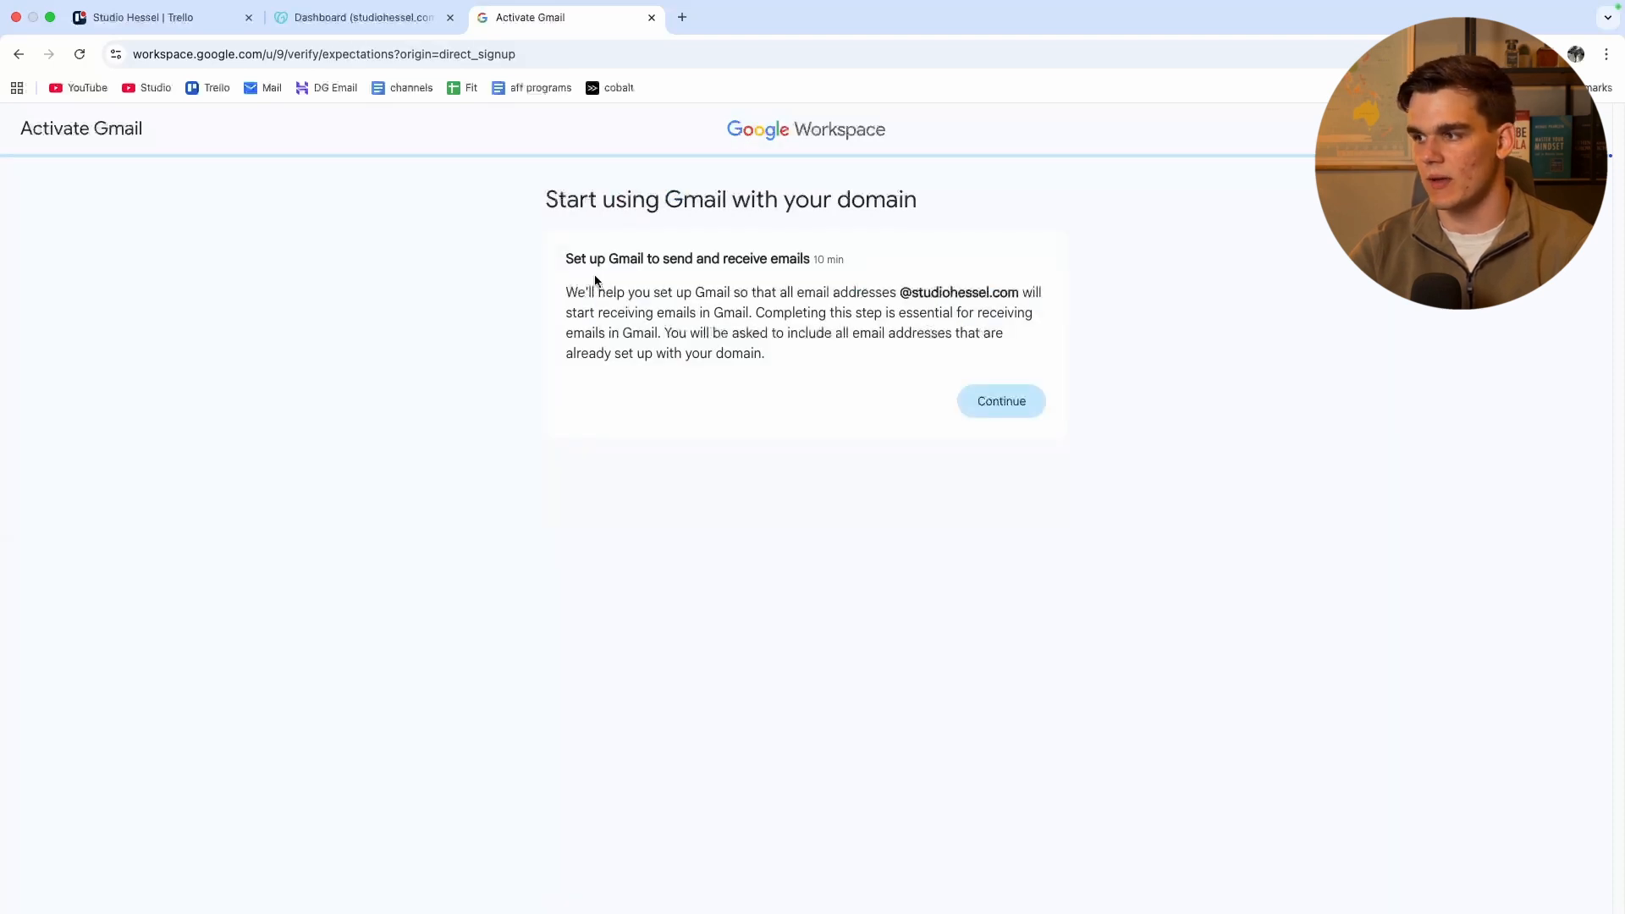
{"action": "left_click", "coordinate": [1001, 401]}
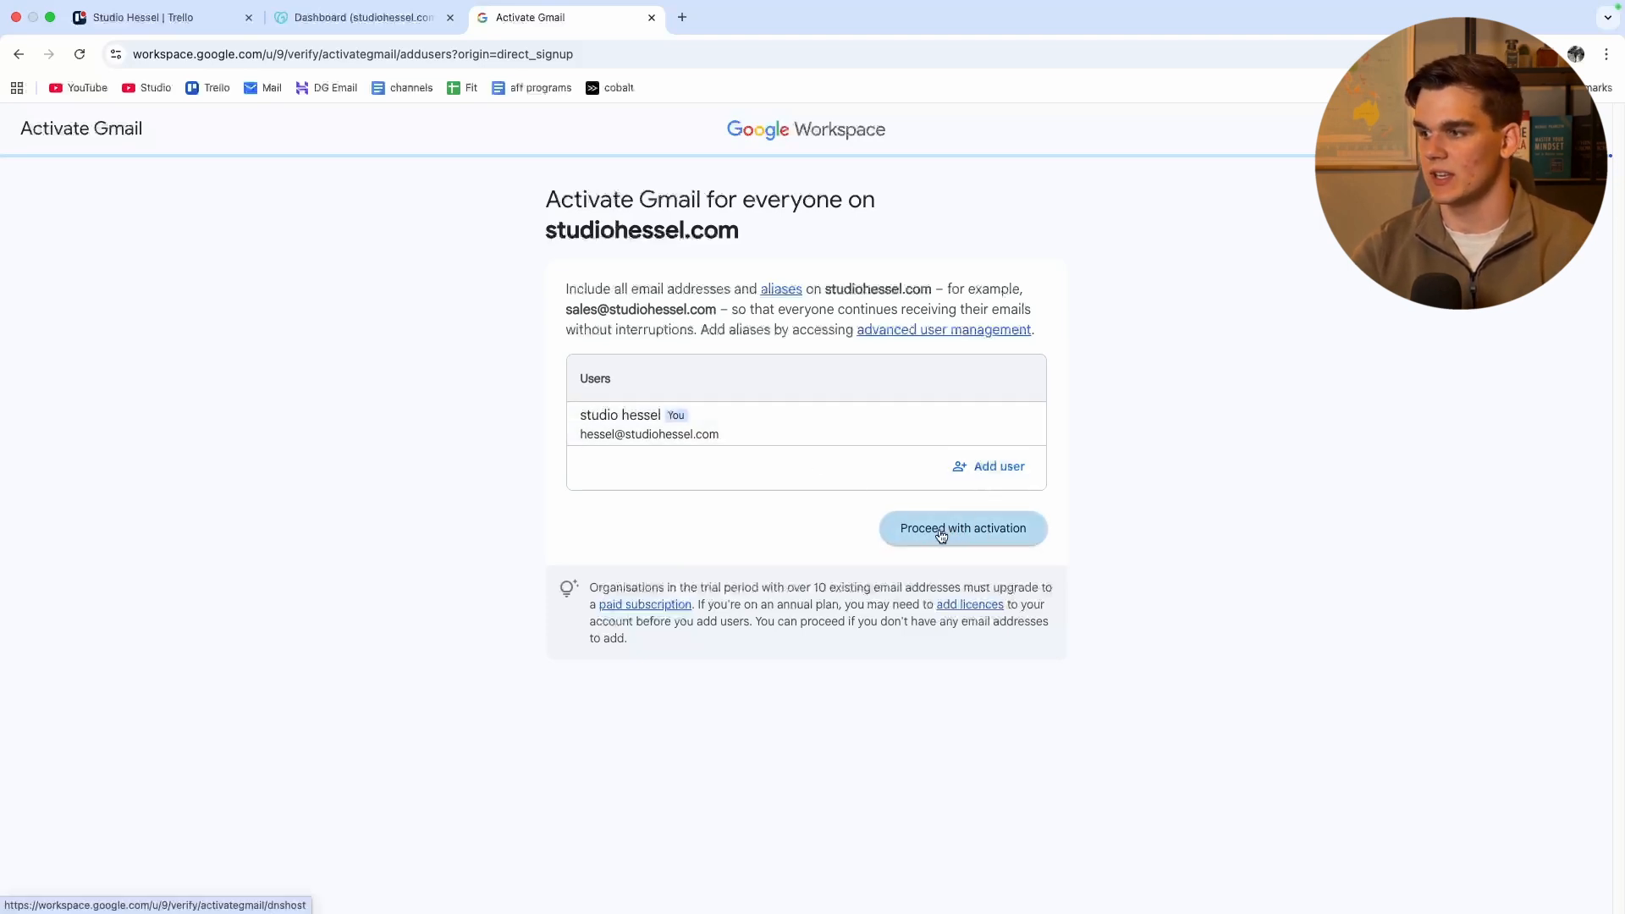
{"action": "left_click", "coordinate": [962, 528]}
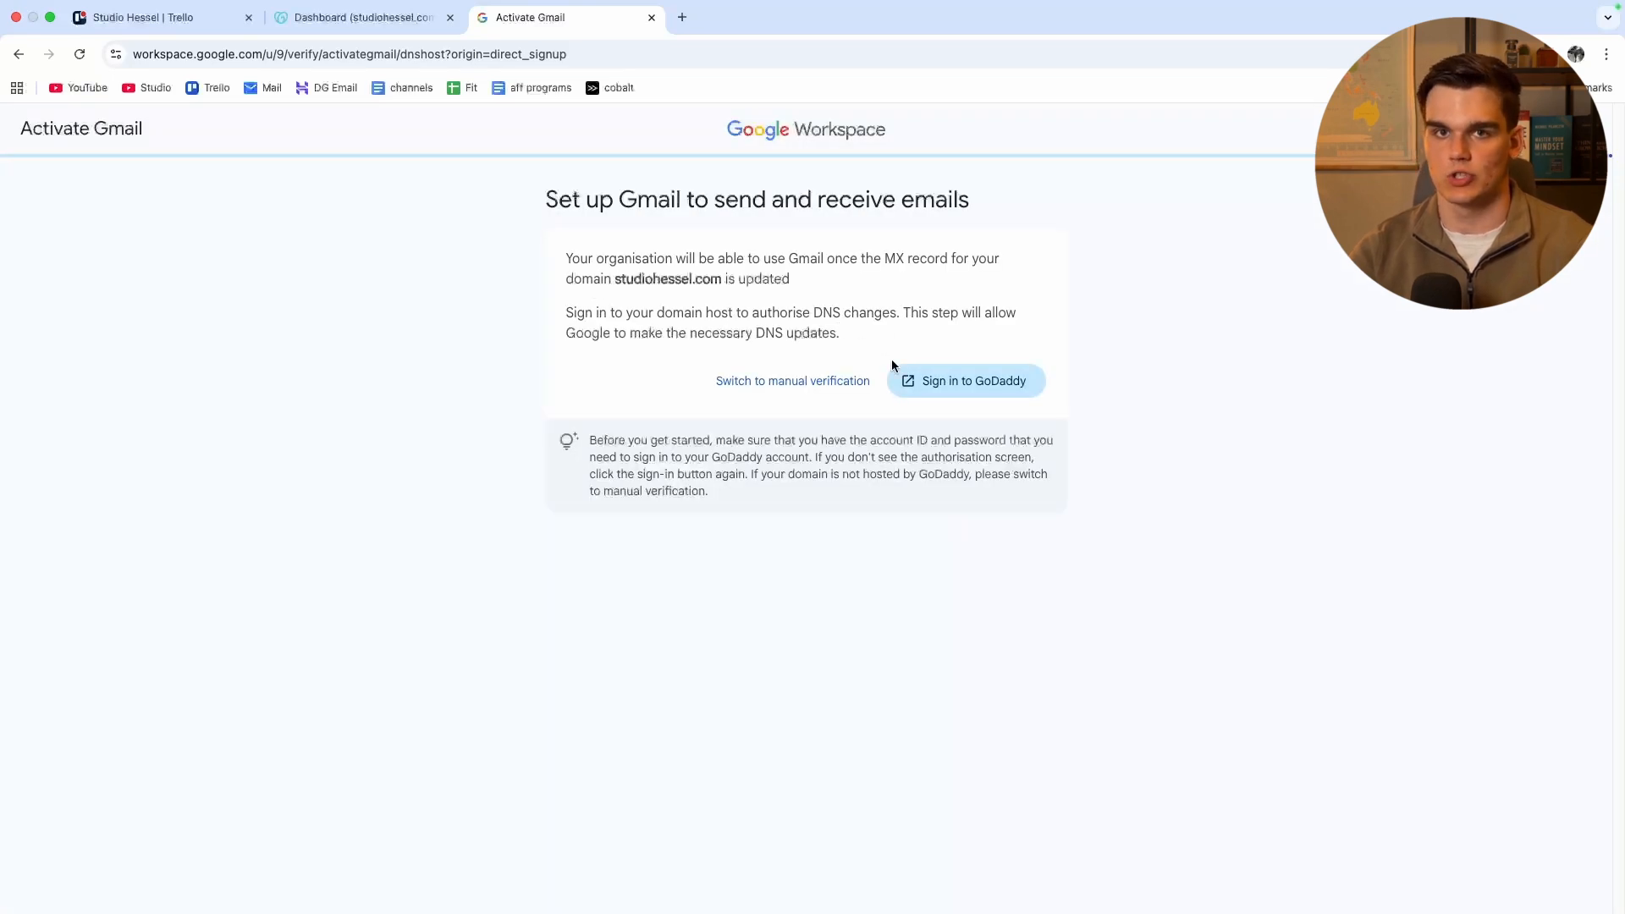
{"action": "left_click", "coordinate": [965, 381]}
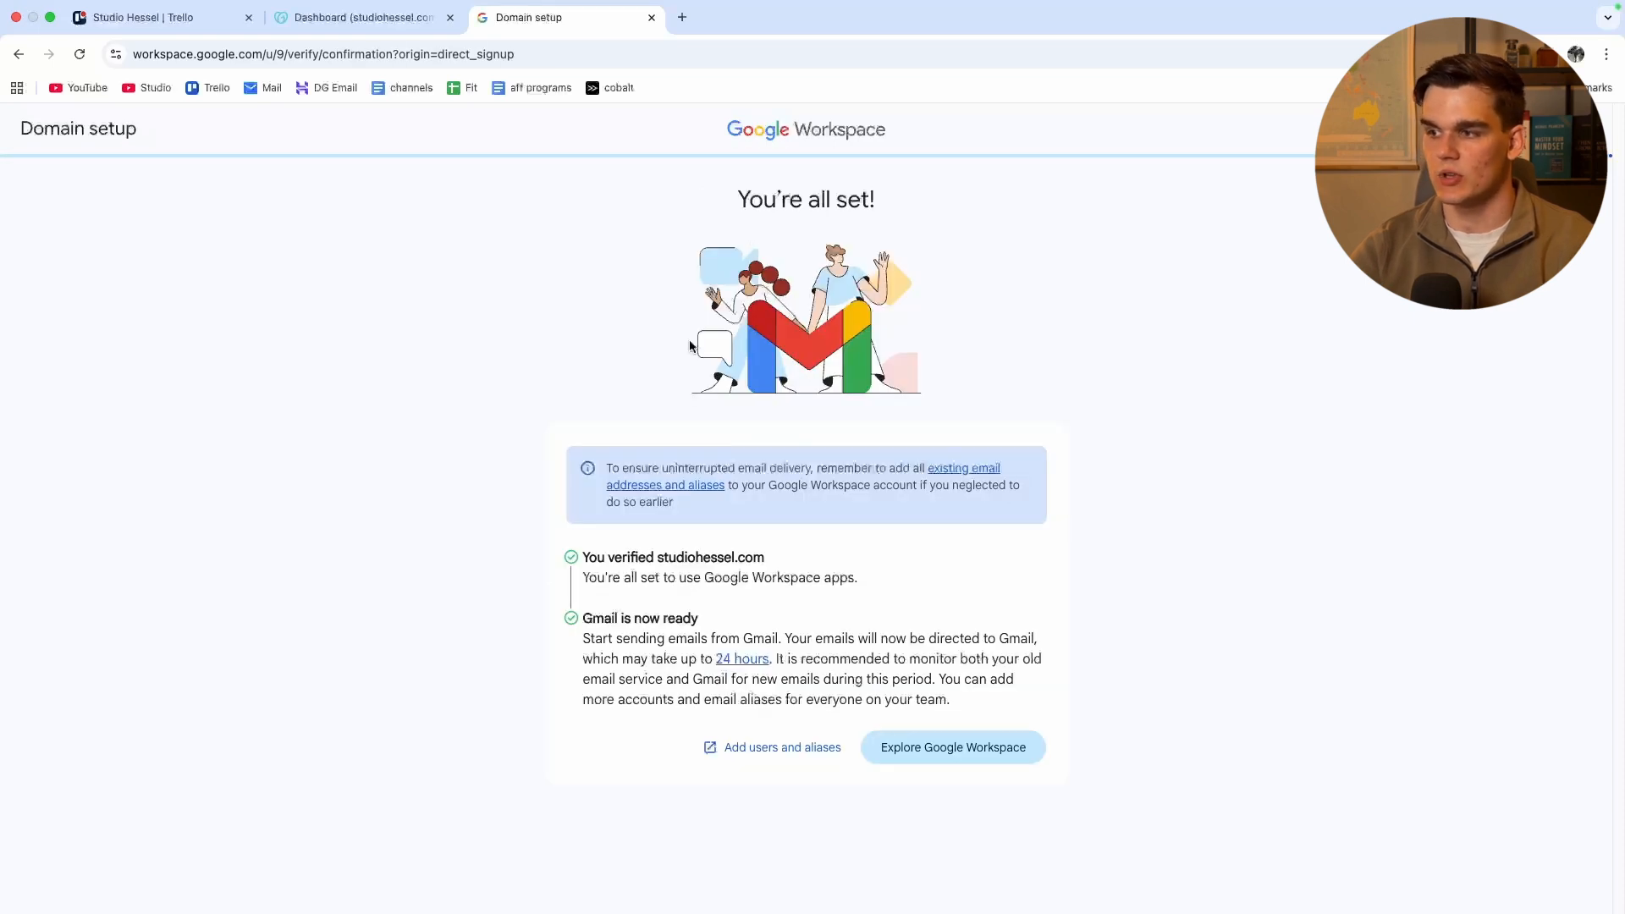
{"action": "mouse_move", "coordinate": [670, 448]}
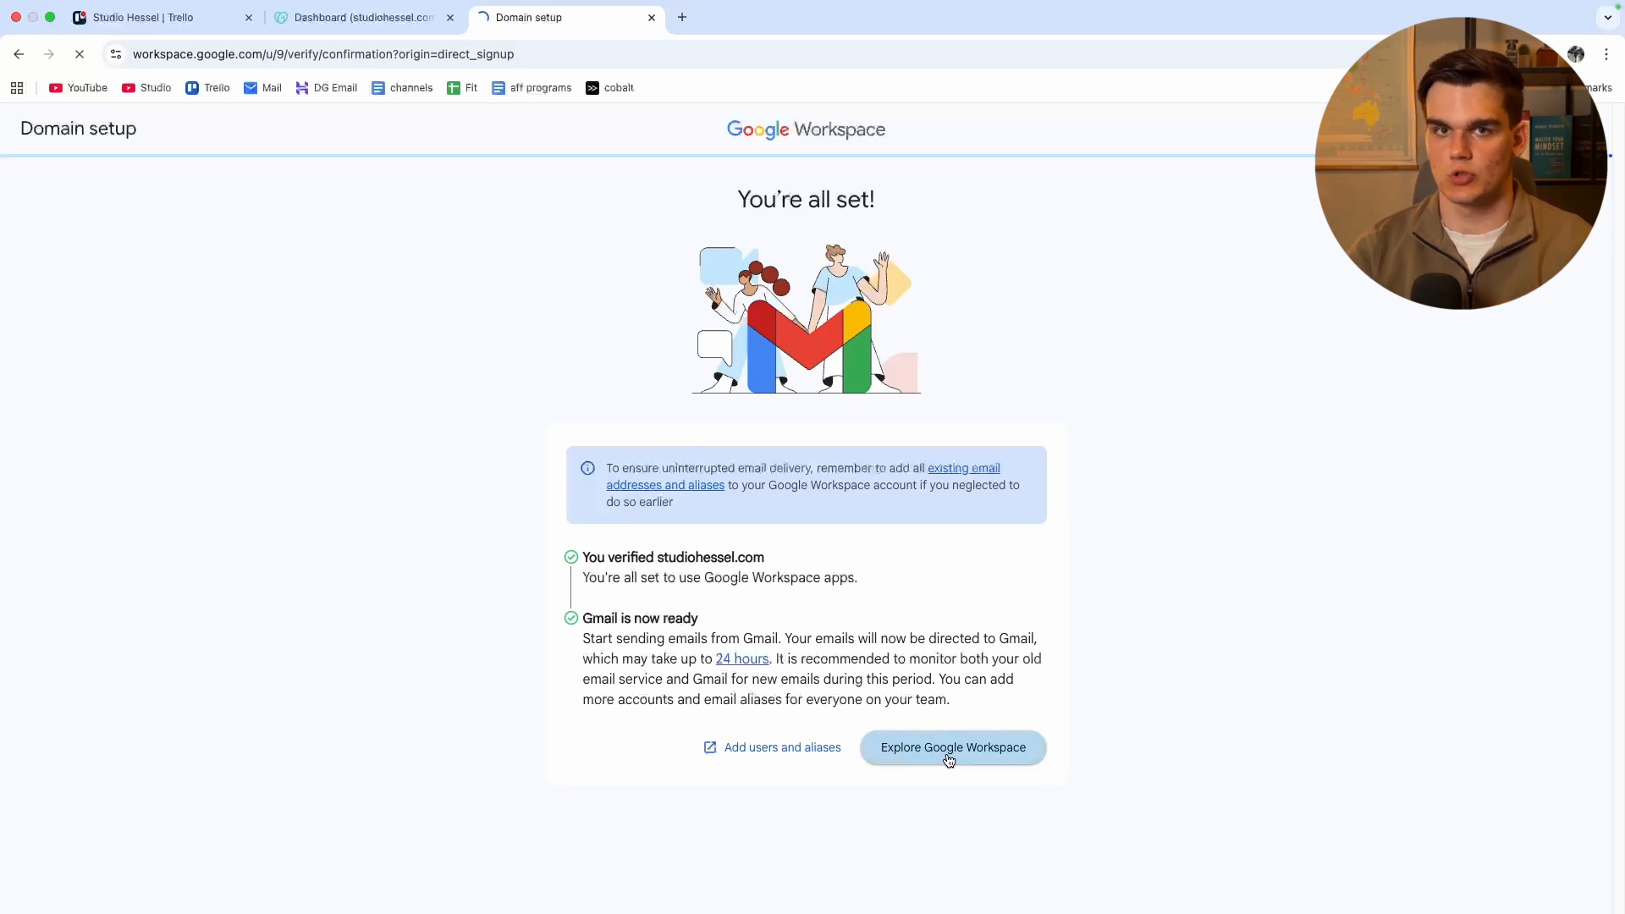
Step: Explore Google Workspace, answering 'I'm not sure yet' to the goal and tools questions
{"action": "left_click", "coordinate": [952, 747]}
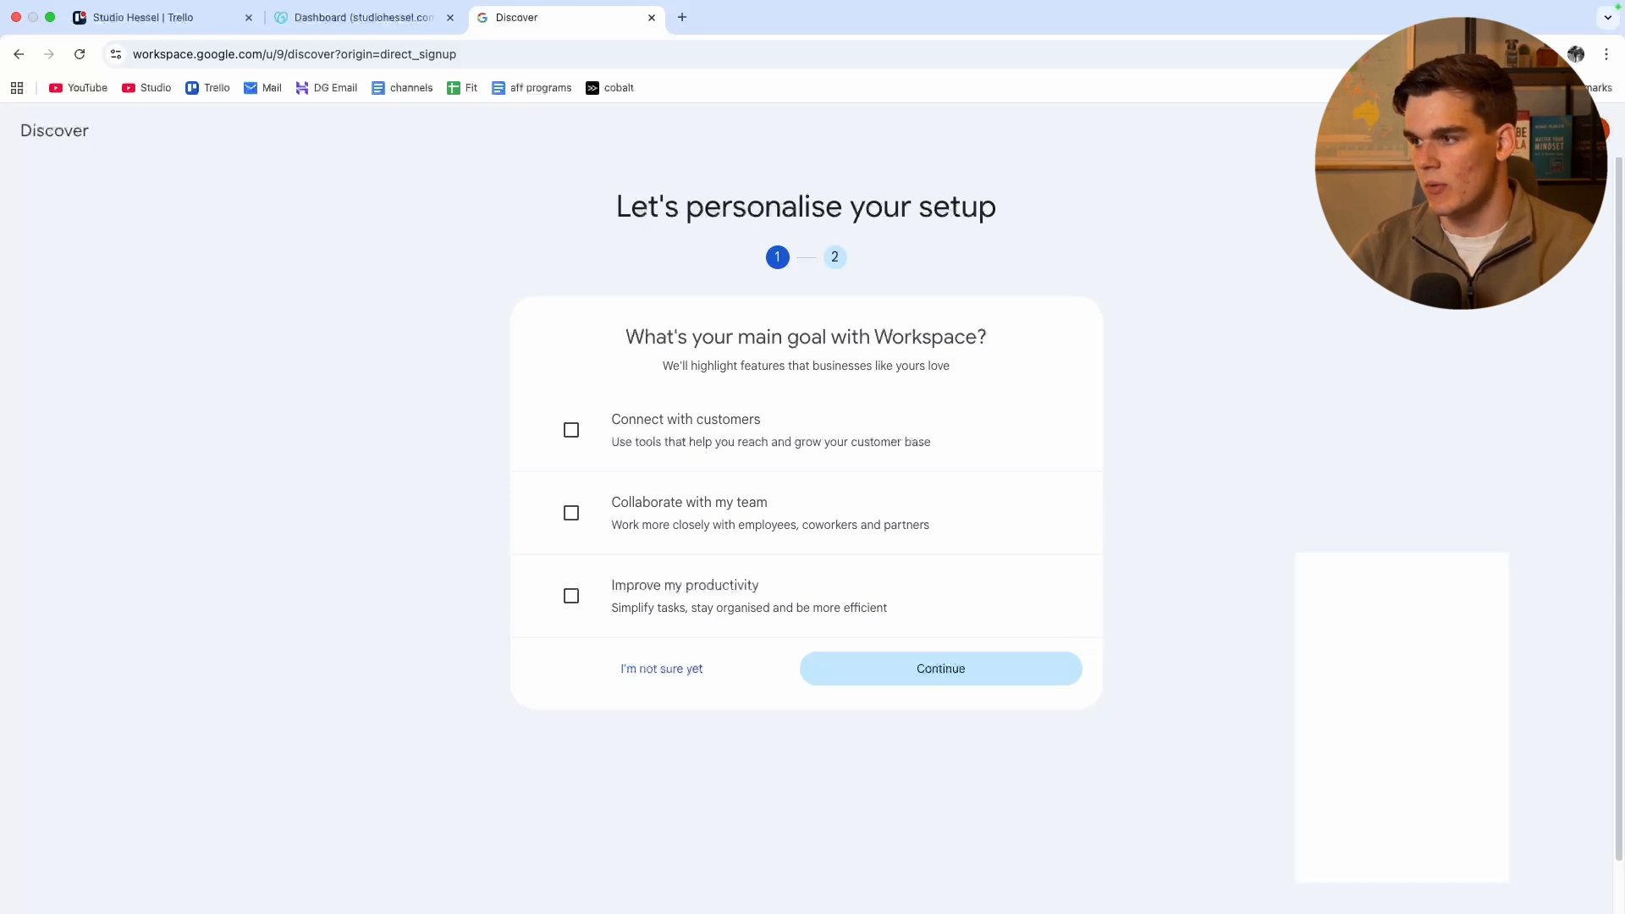
{"action": "left_click", "coordinate": [1575, 53]}
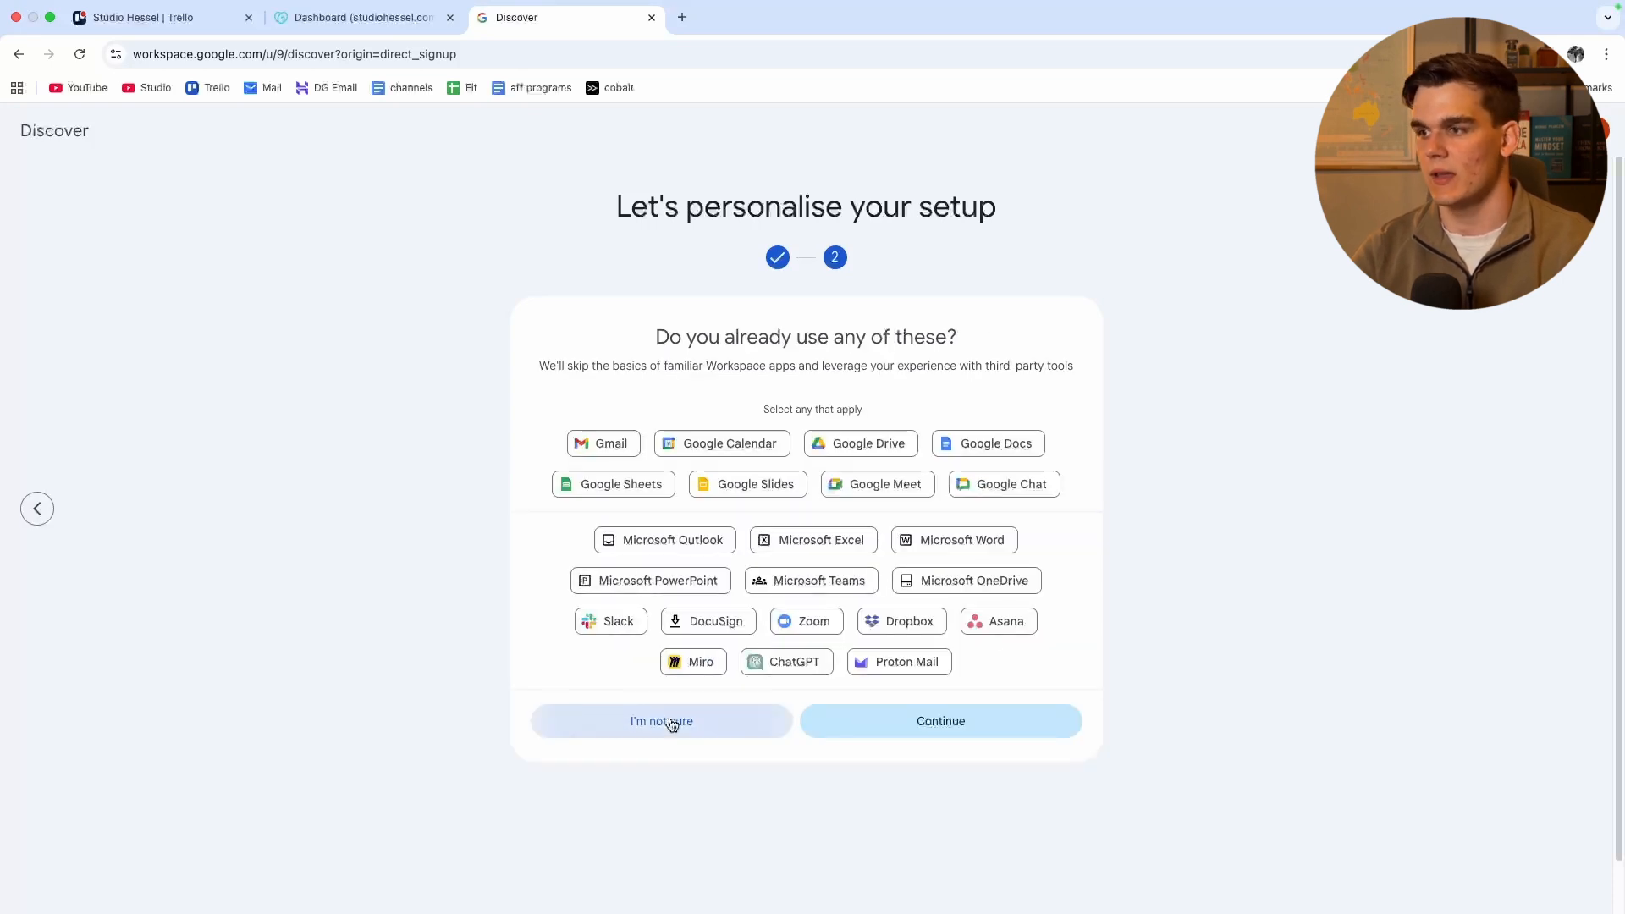
{"action": "left_click", "coordinate": [661, 721]}
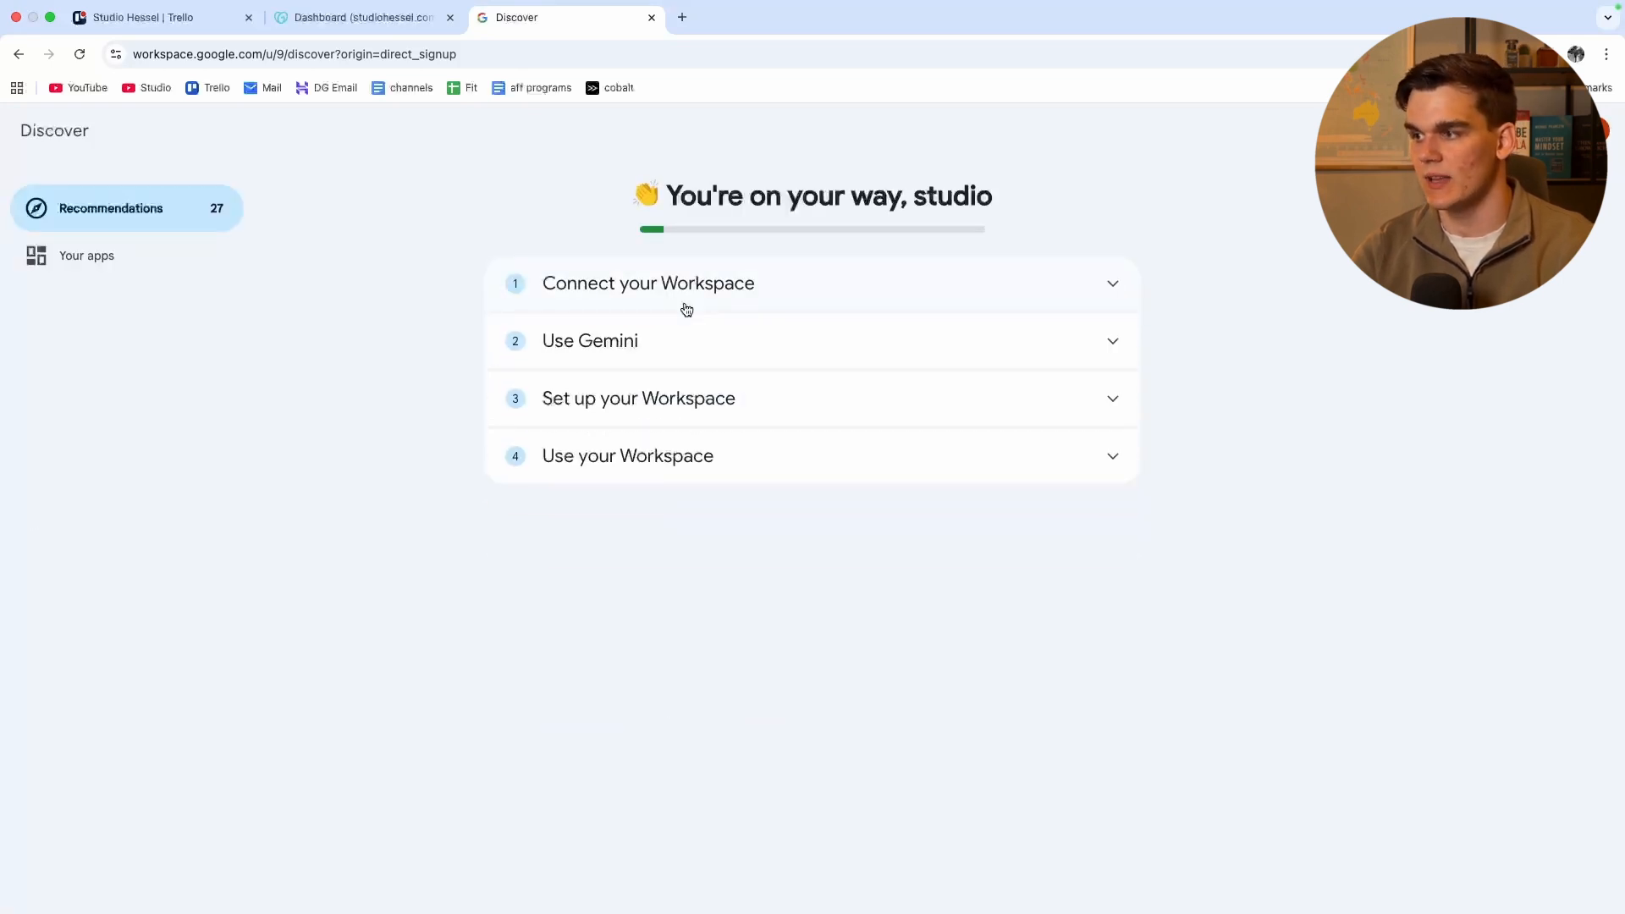